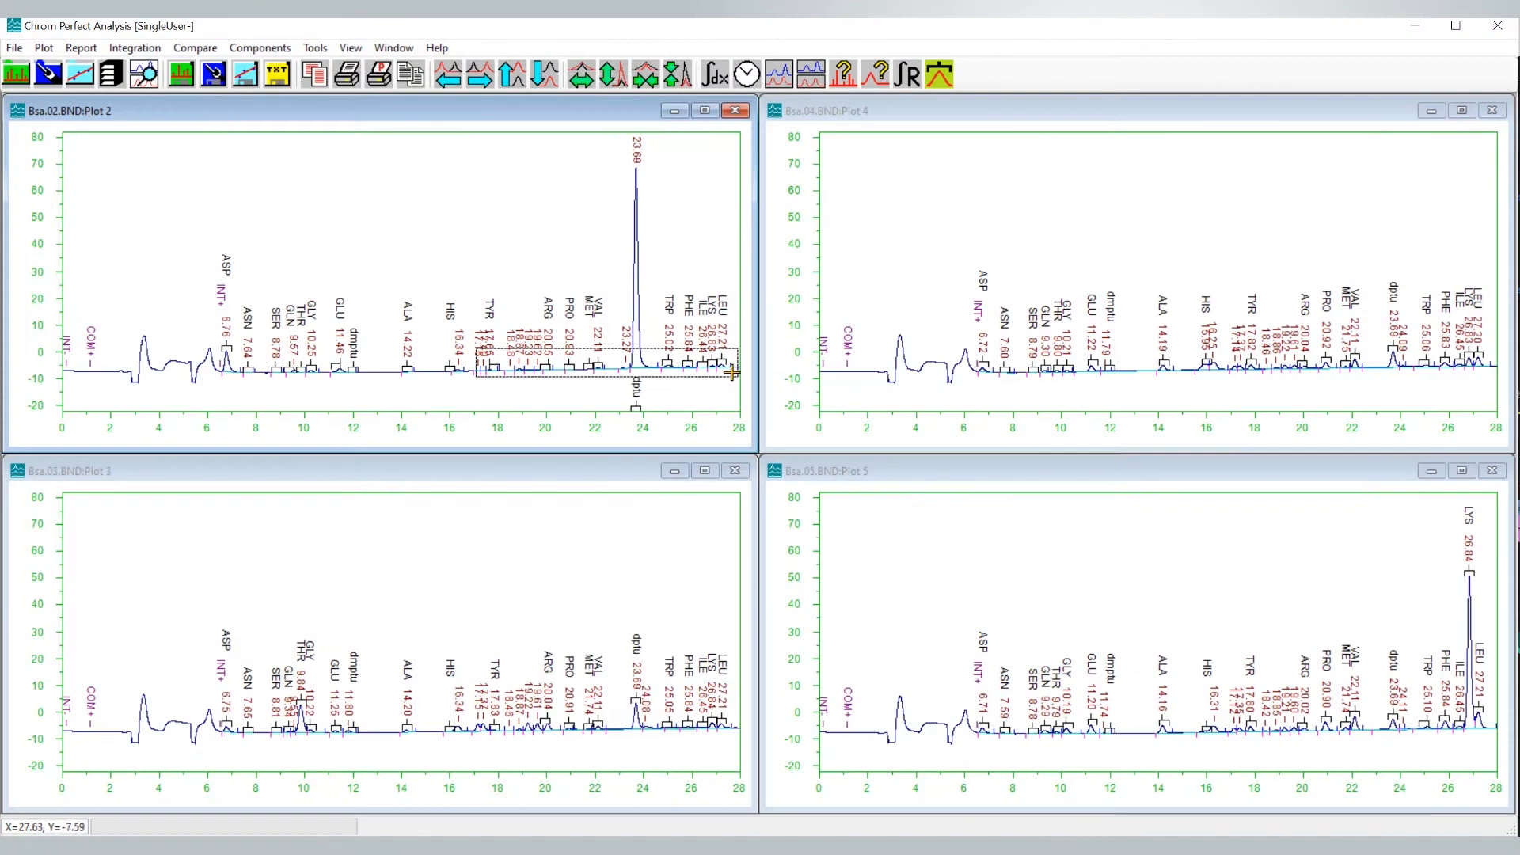
# Overlay the four Bsa chromatograms and check the Compare menu's Overlay and Tile options.
pyautogui.click(210, 74)
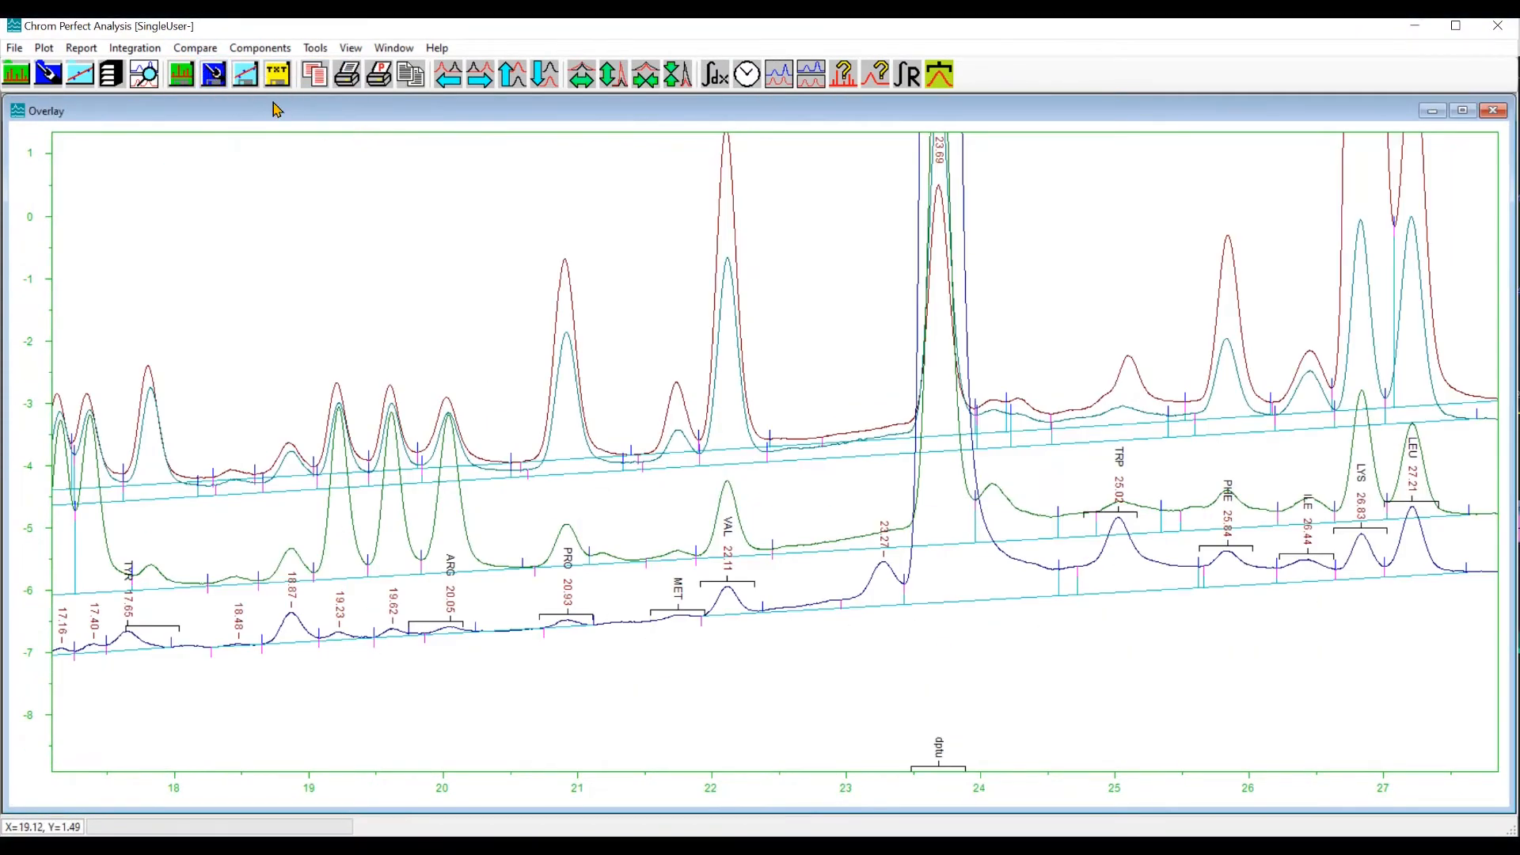
pyautogui.moveTo(245, 75)
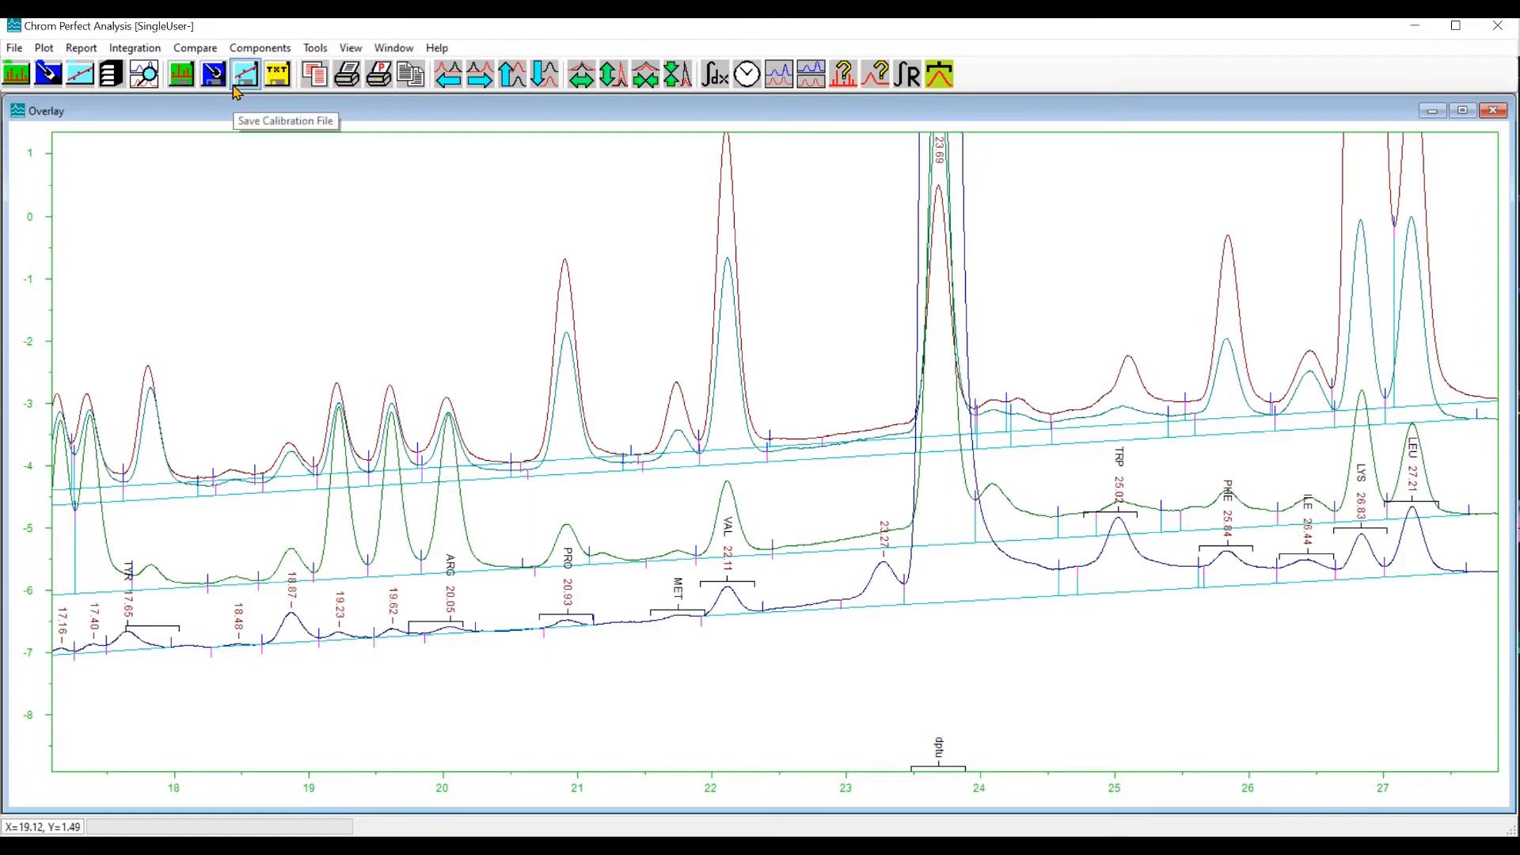
pyautogui.click(195, 48)
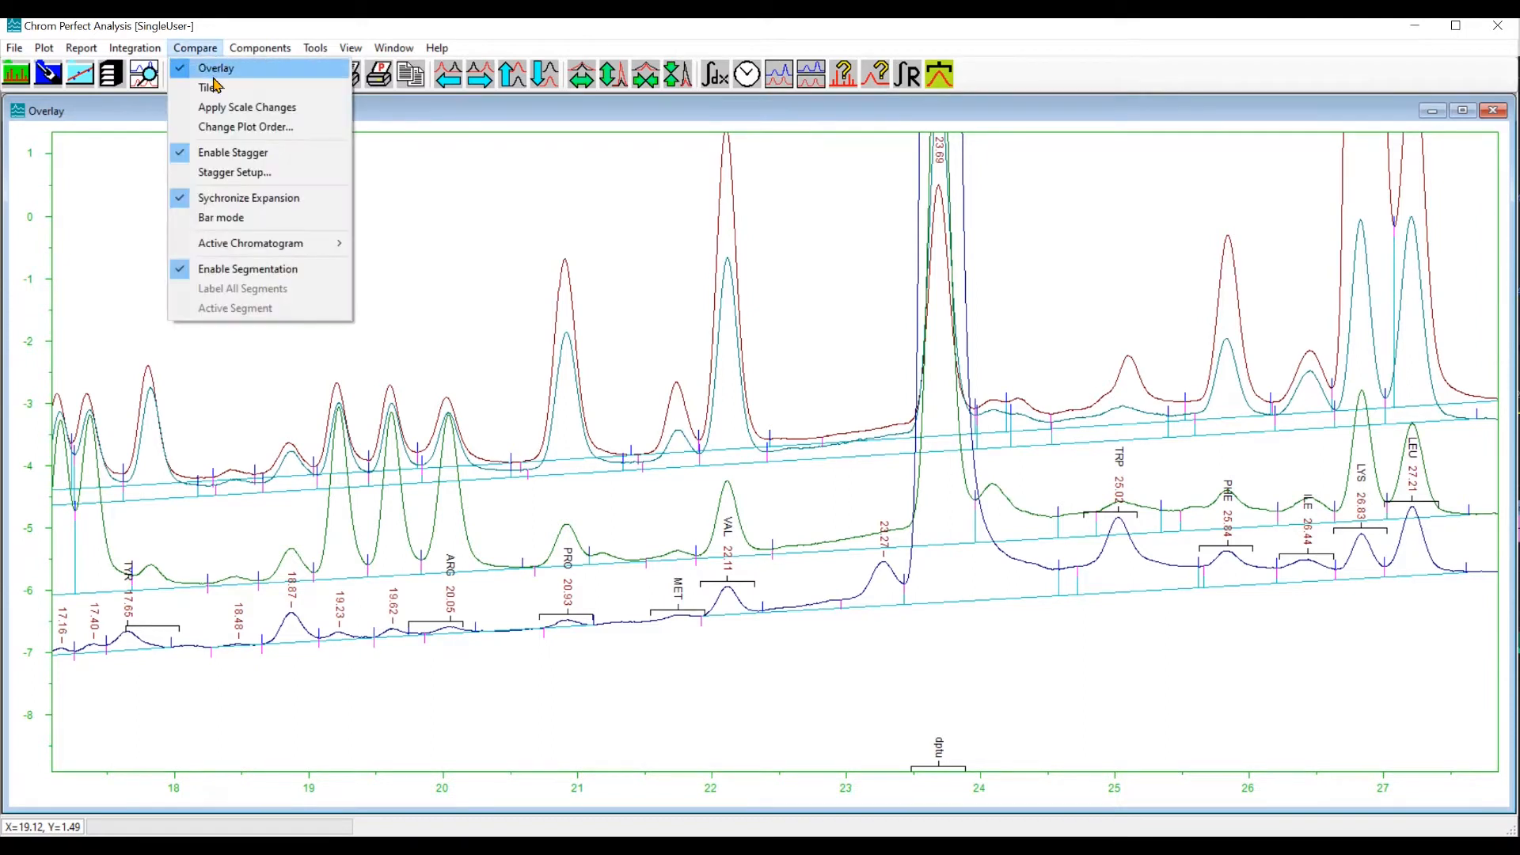
pyautogui.click(205, 87)
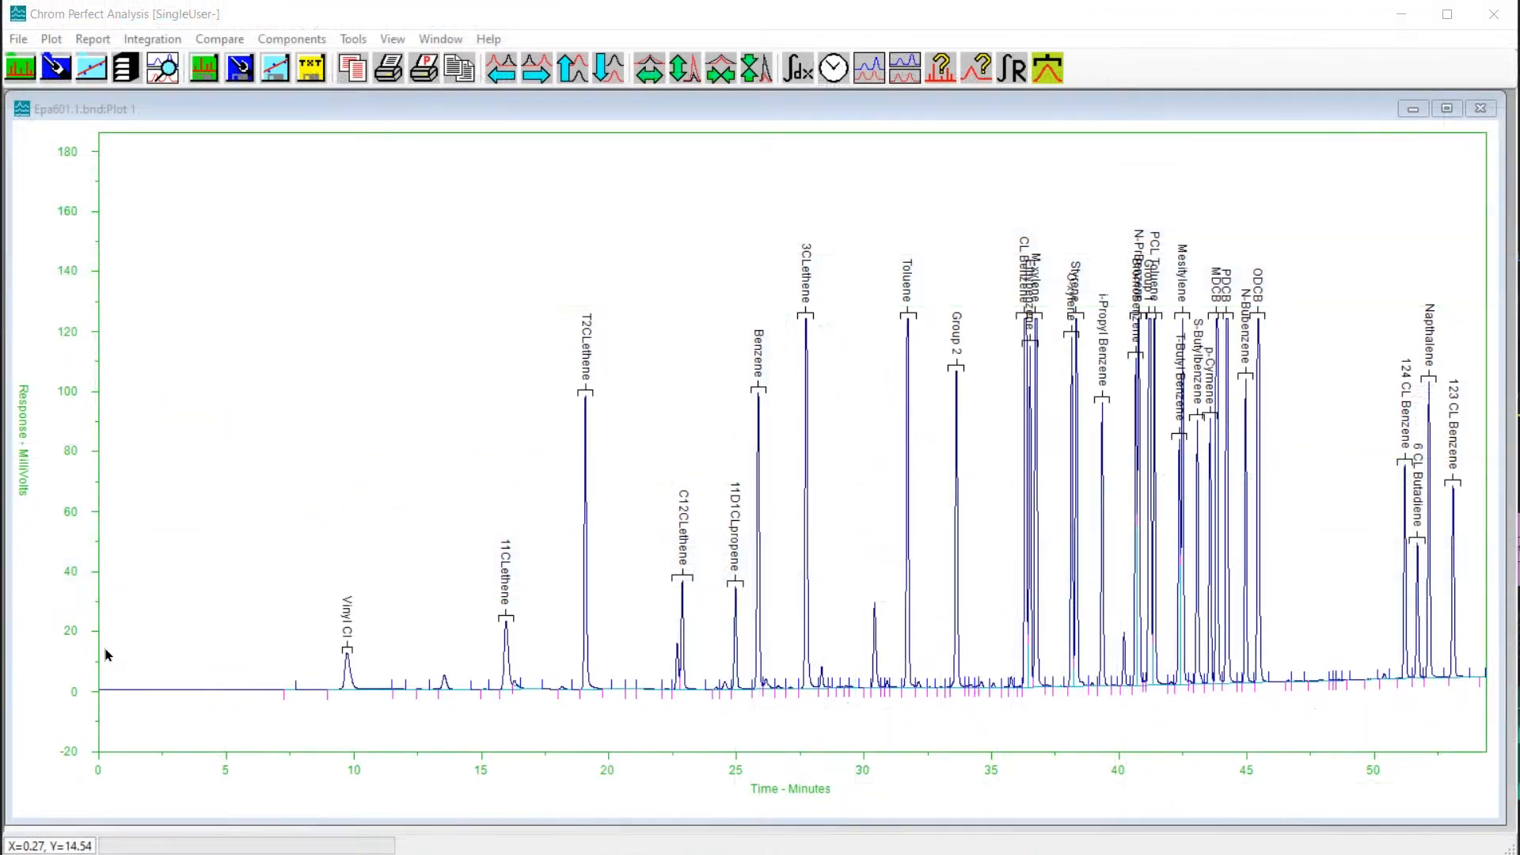
# Zoom onto the flat early baseline and measure noise over the 1–7 minute region.
pyautogui.moveTo(107, 653); pyautogui.dragTo(741, 716)
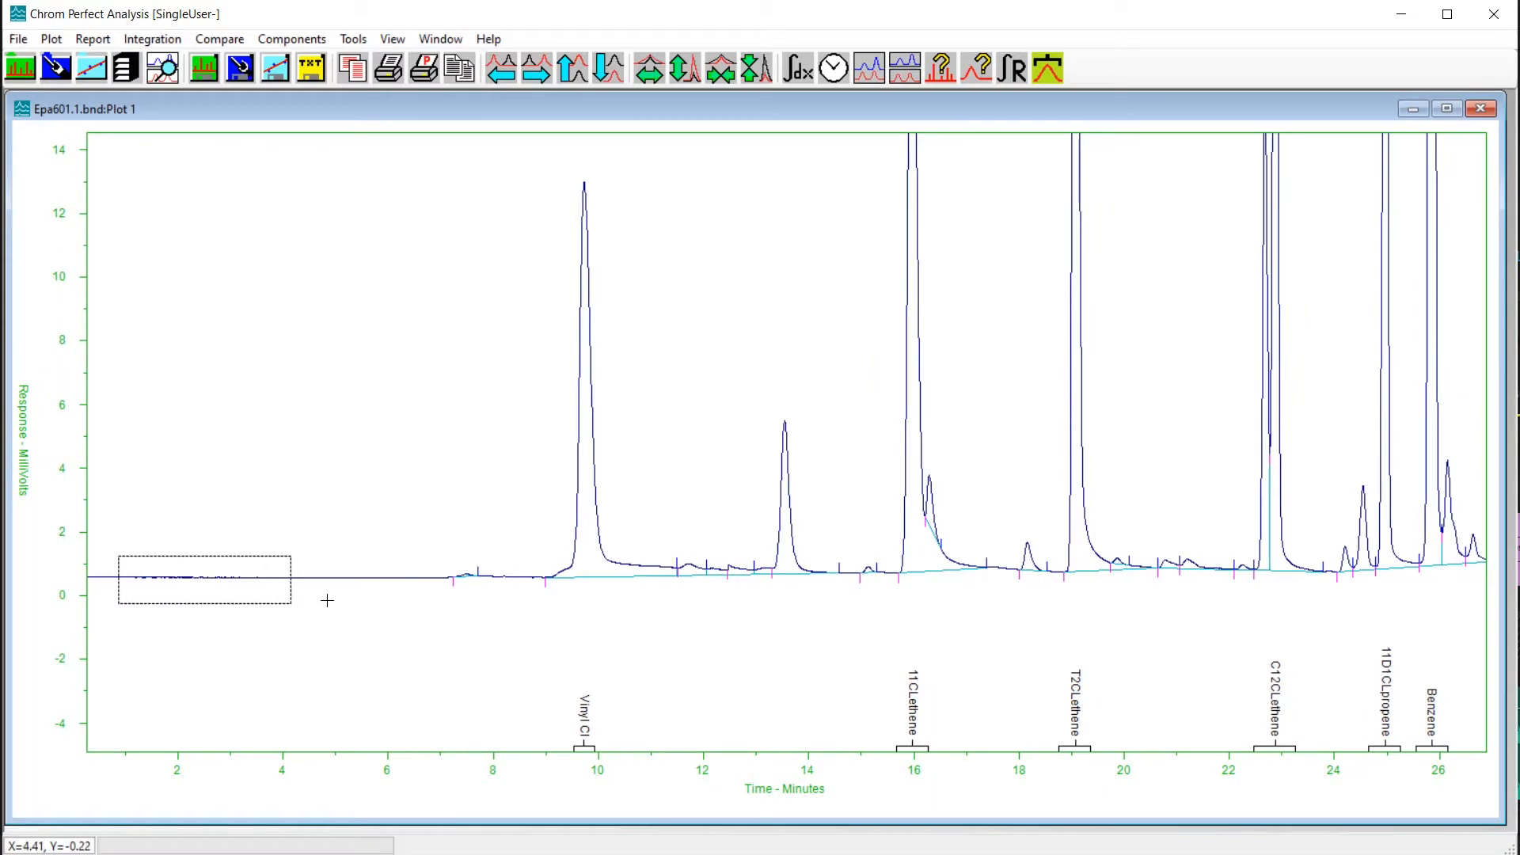
pyautogui.moveTo(291, 579); pyautogui.dragTo(494, 596)
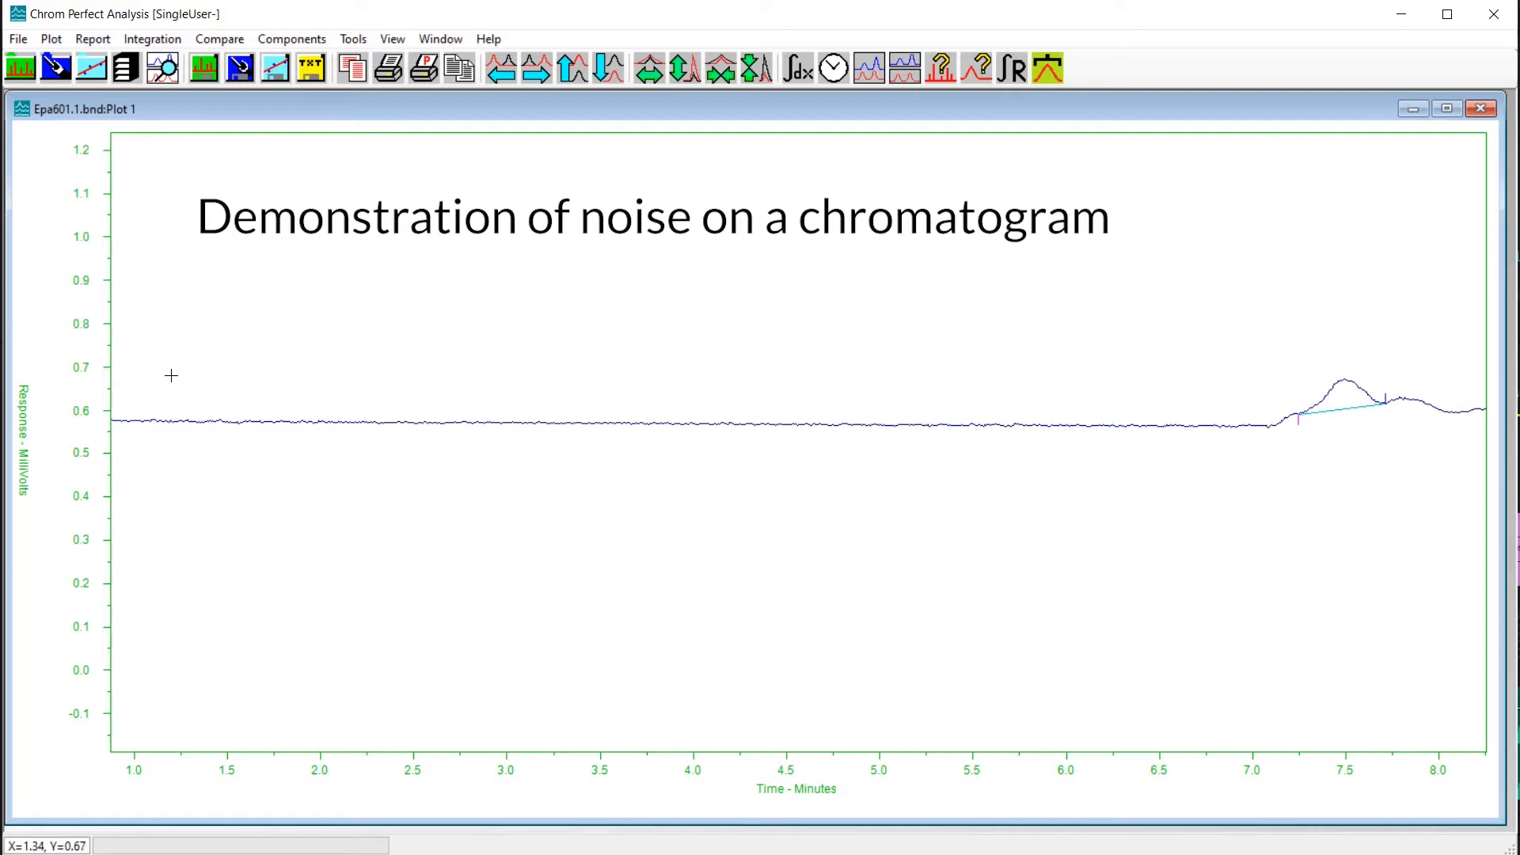
pyautogui.moveTo(171, 375); pyautogui.dragTo(1261, 453)
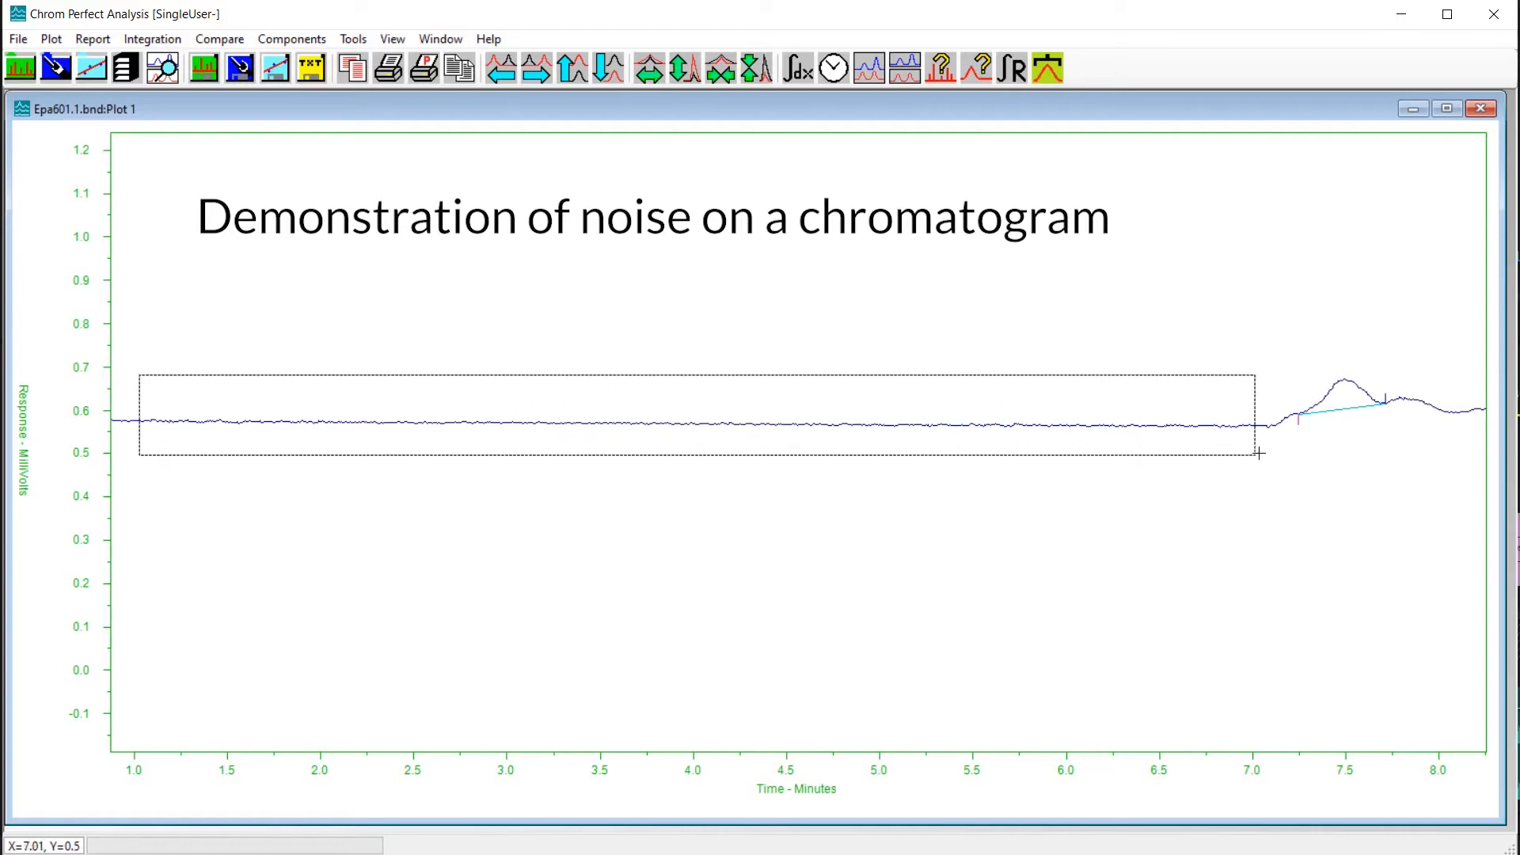
pyautogui.moveTo(137, 376); pyautogui.dragTo(1257, 453)
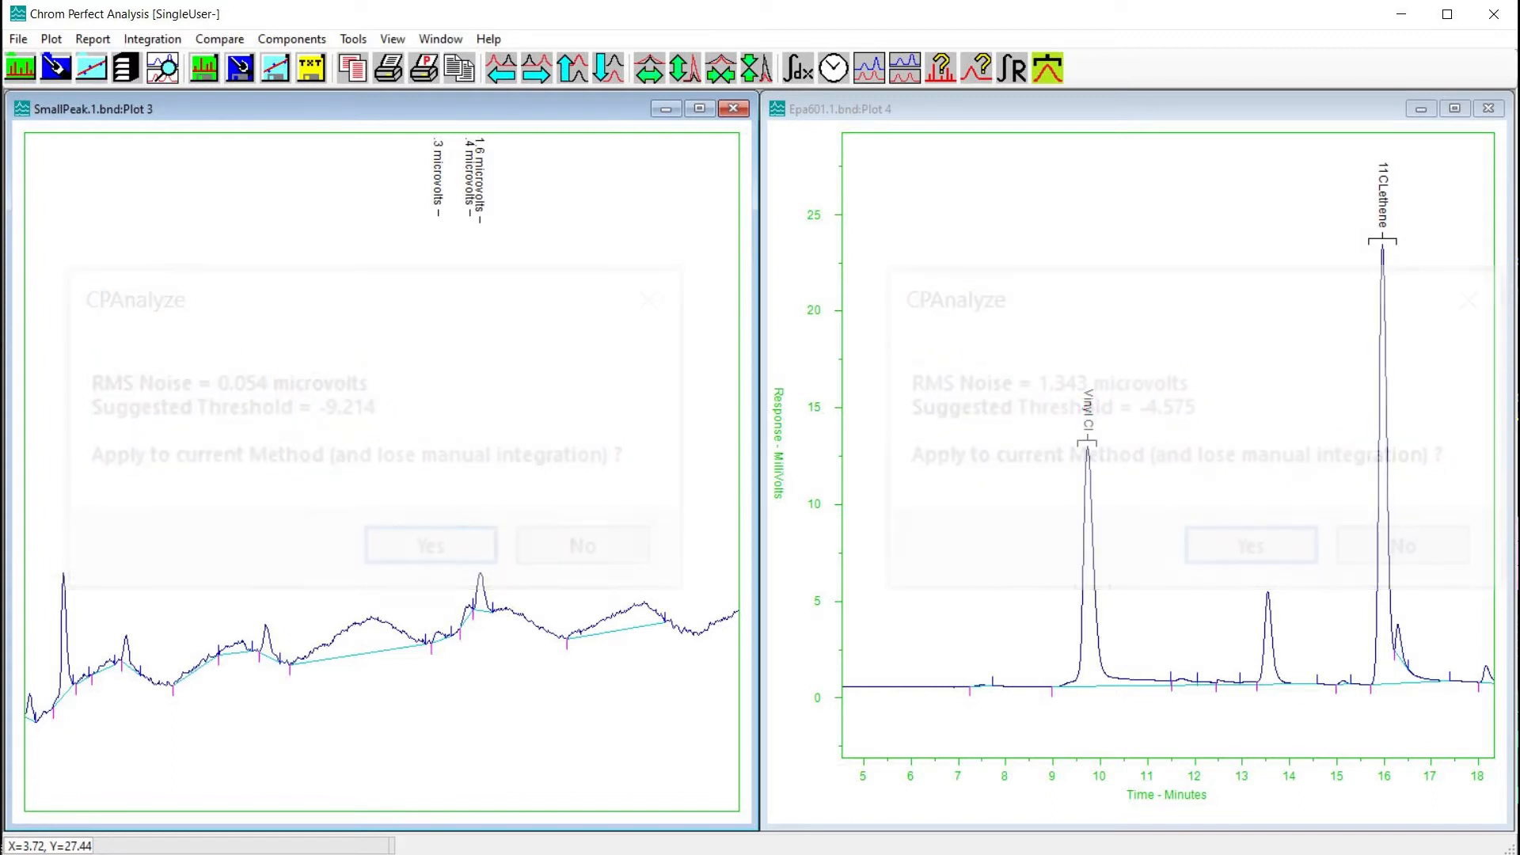
# Decline the noise result so the method's threshold stays unchanged.
pyautogui.click(580, 544)
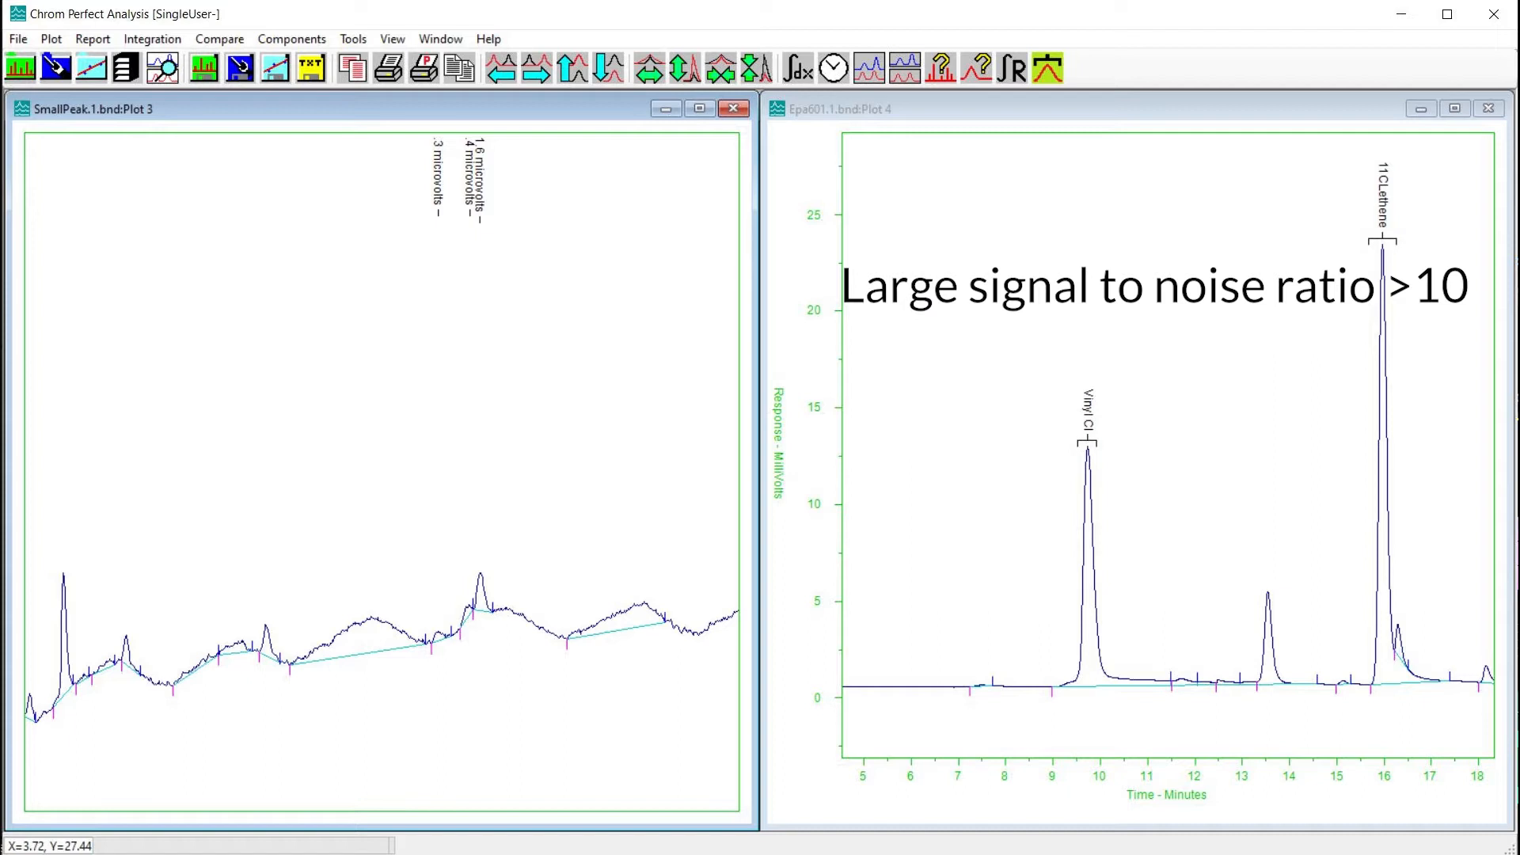
# Drag across the SmallPeak.1 and Epa601.1 plots to finish examining them.
pyautogui.moveTo(860, 664); pyautogui.dragTo(1058, 707)
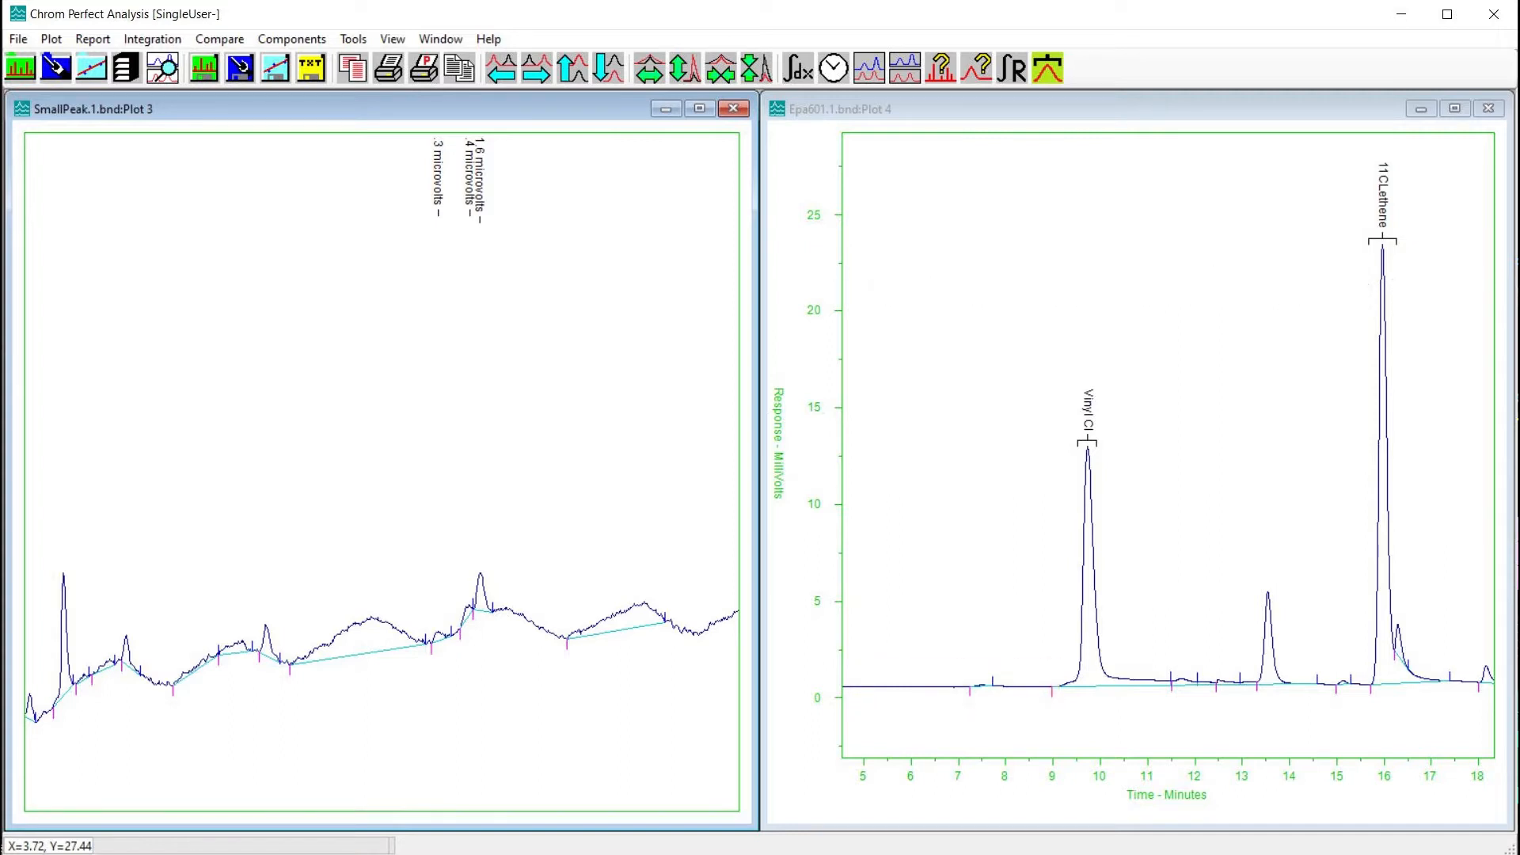
pyautogui.moveTo(39, 572); pyautogui.dragTo(304, 741)
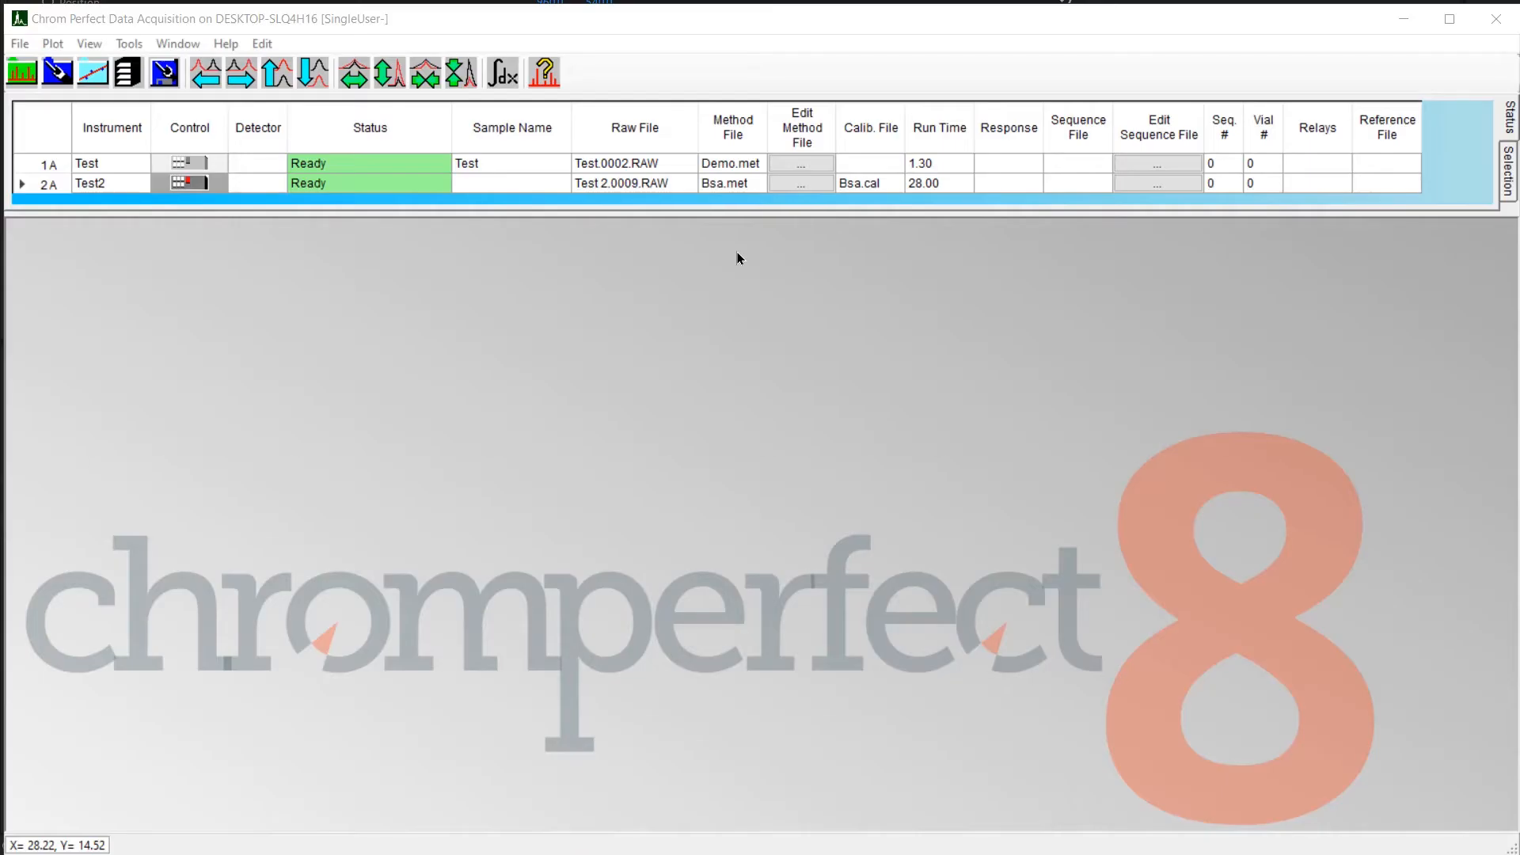
# Start a run on Test2, close Instrument Control, and show its live plot.
pyautogui.click(190, 183)
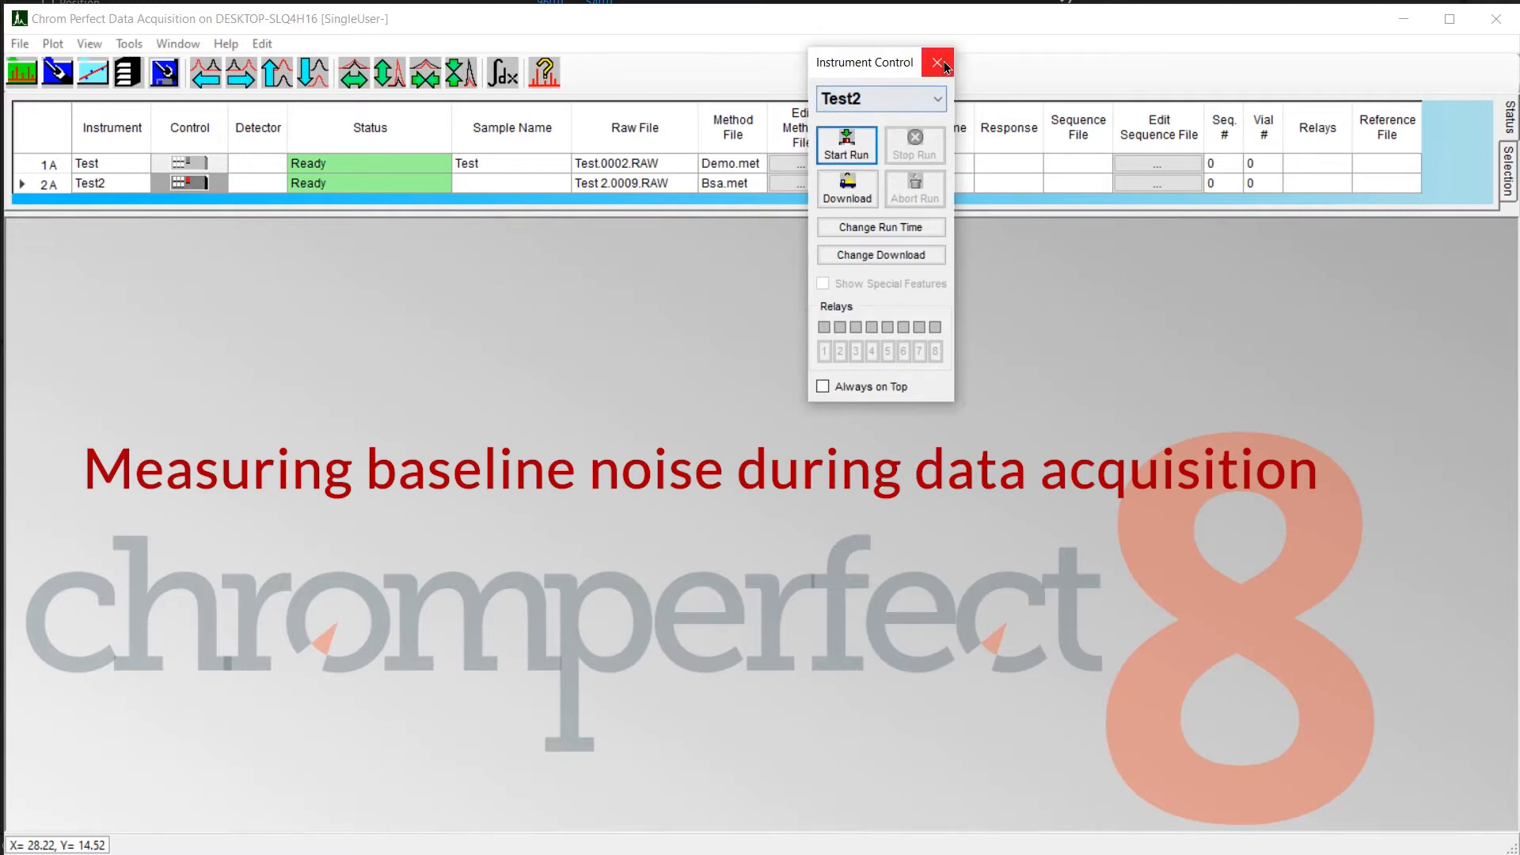
pyautogui.click(937, 61)
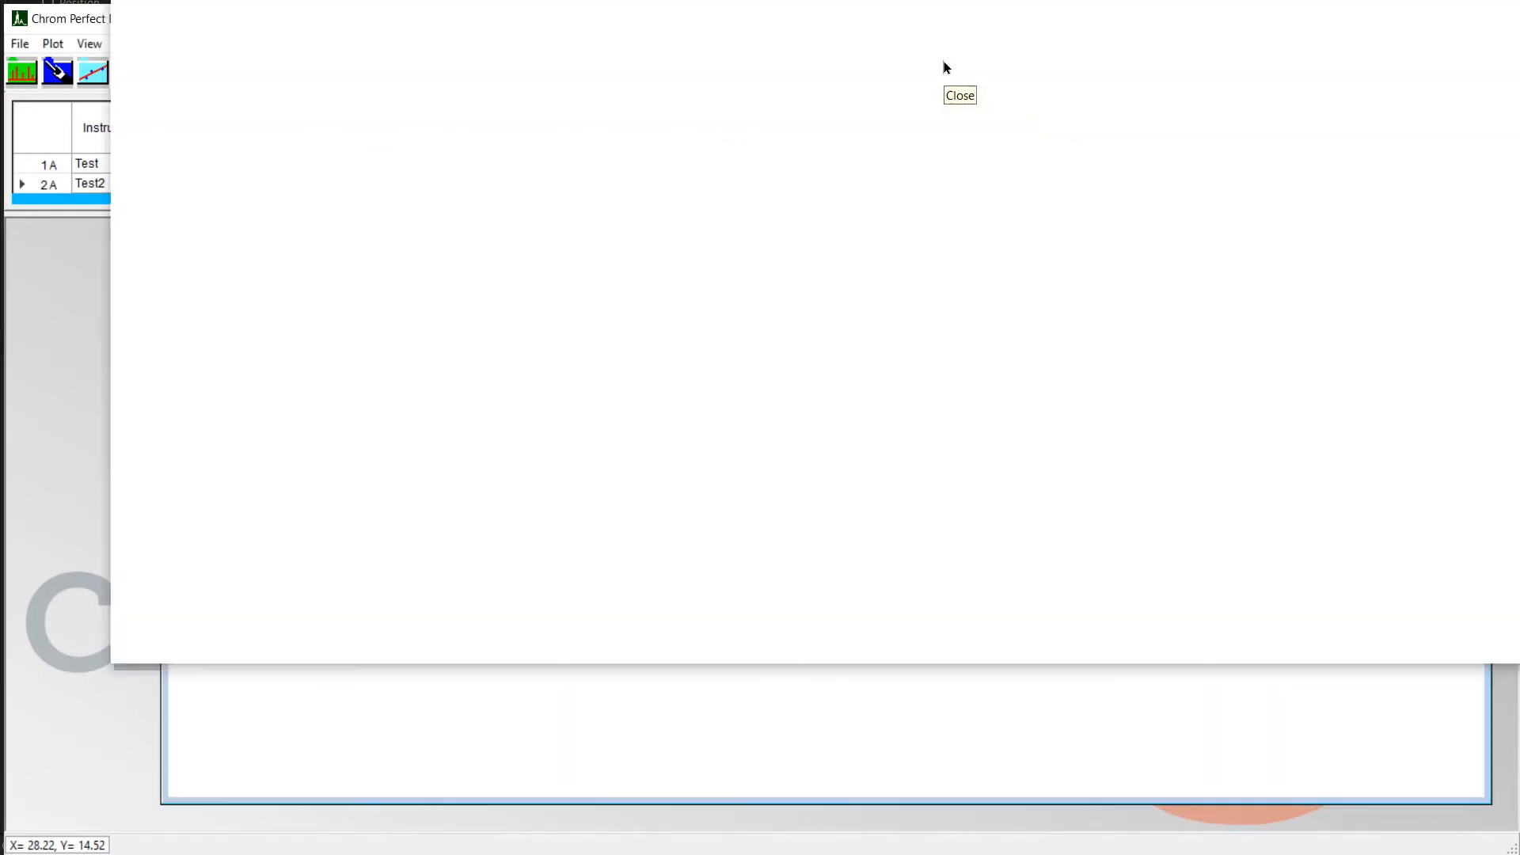
pyautogui.click(958, 95)
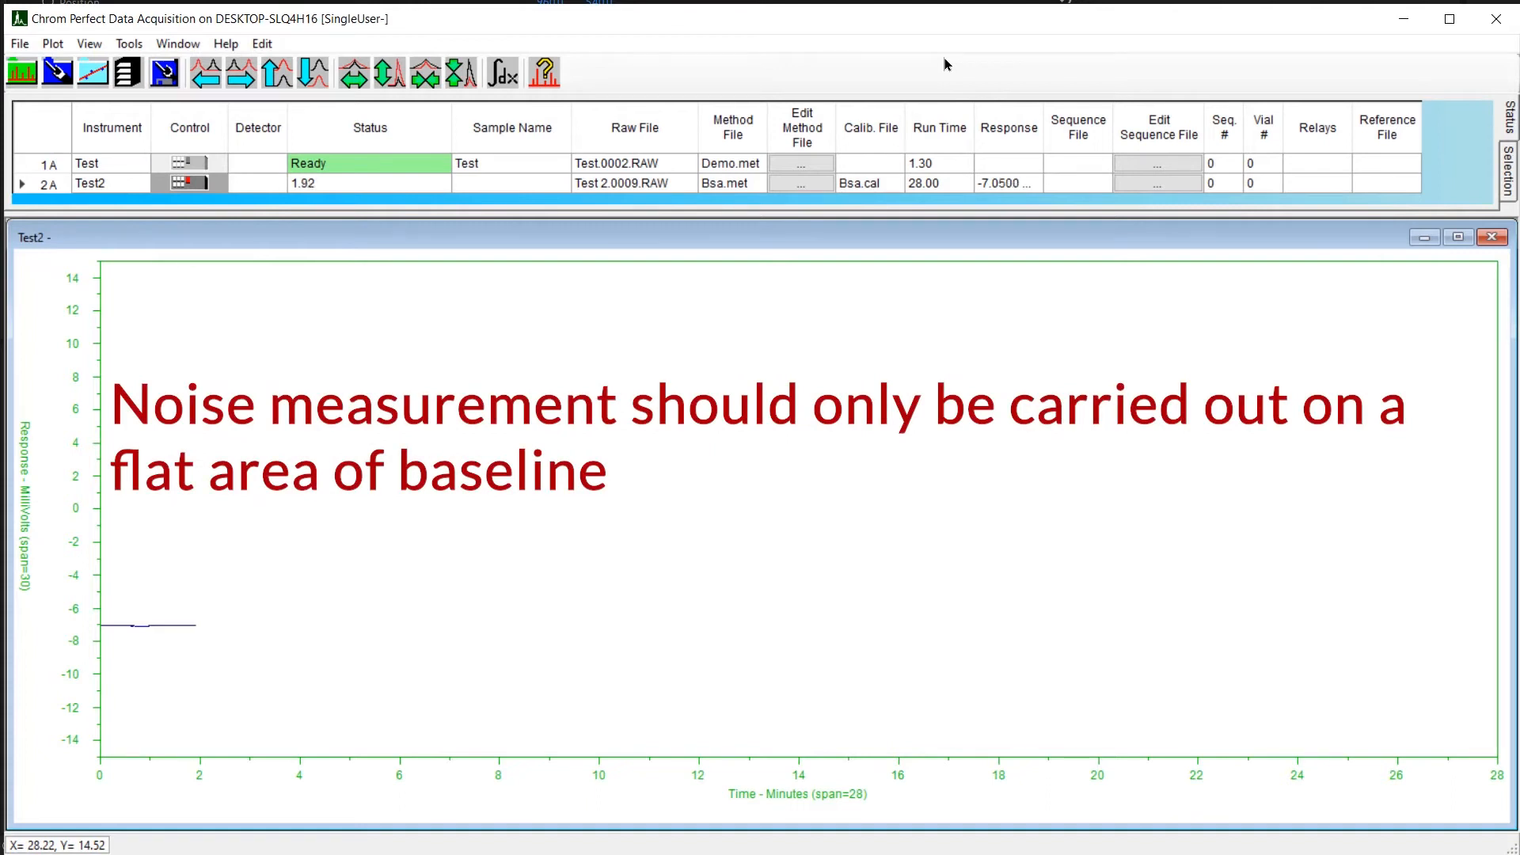
# Measure live Test2 baseline noise (5.734 µV RMS, threshold 2.52) and accept the result.
pyautogui.click(53, 44)
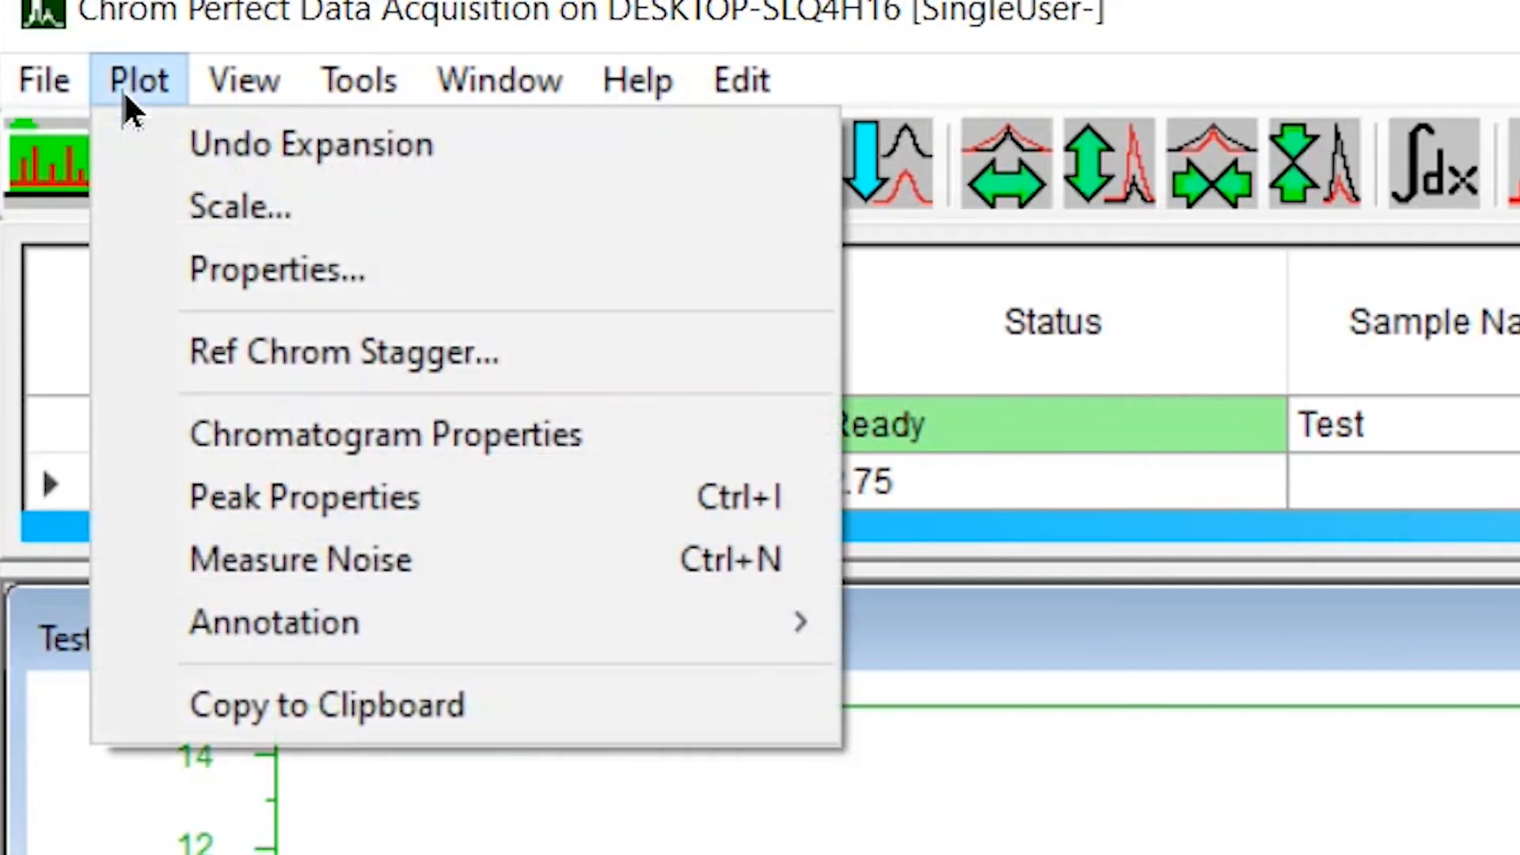
pyautogui.moveTo(300, 560)
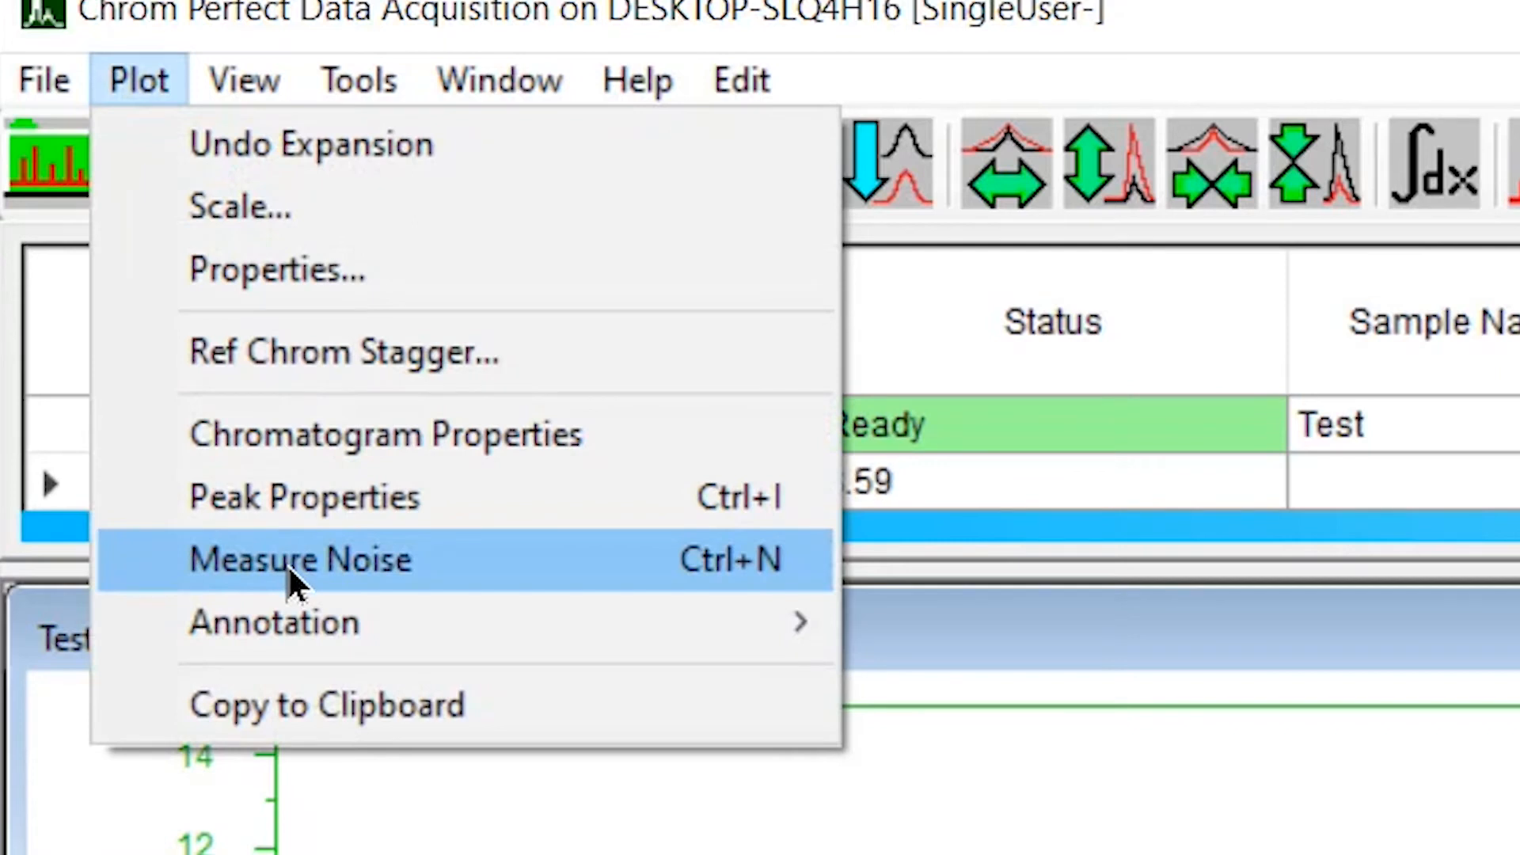
pyautogui.click(301, 558)
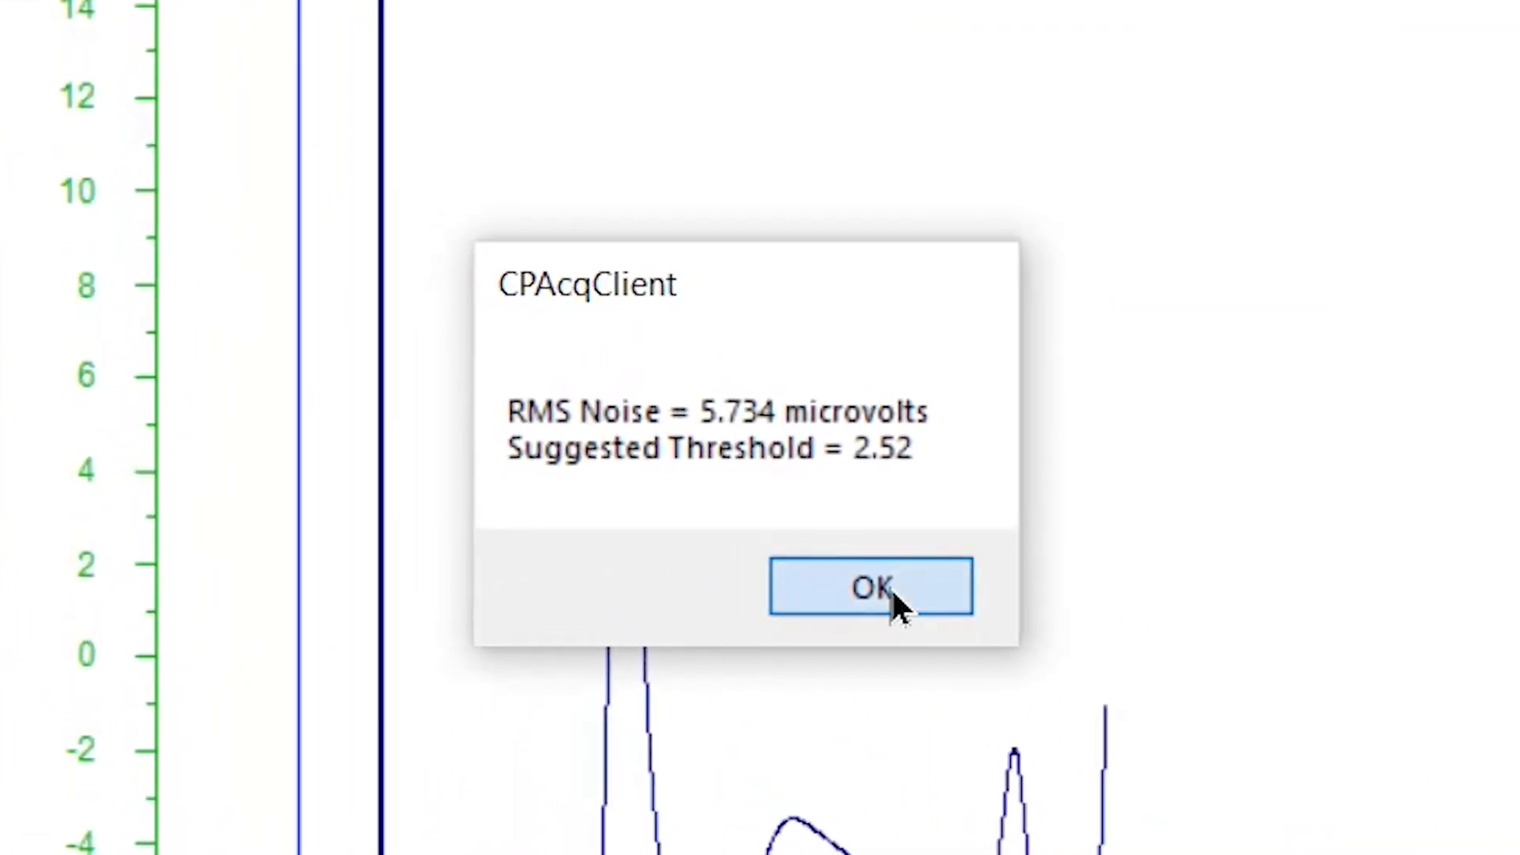
pyautogui.click(869, 586)
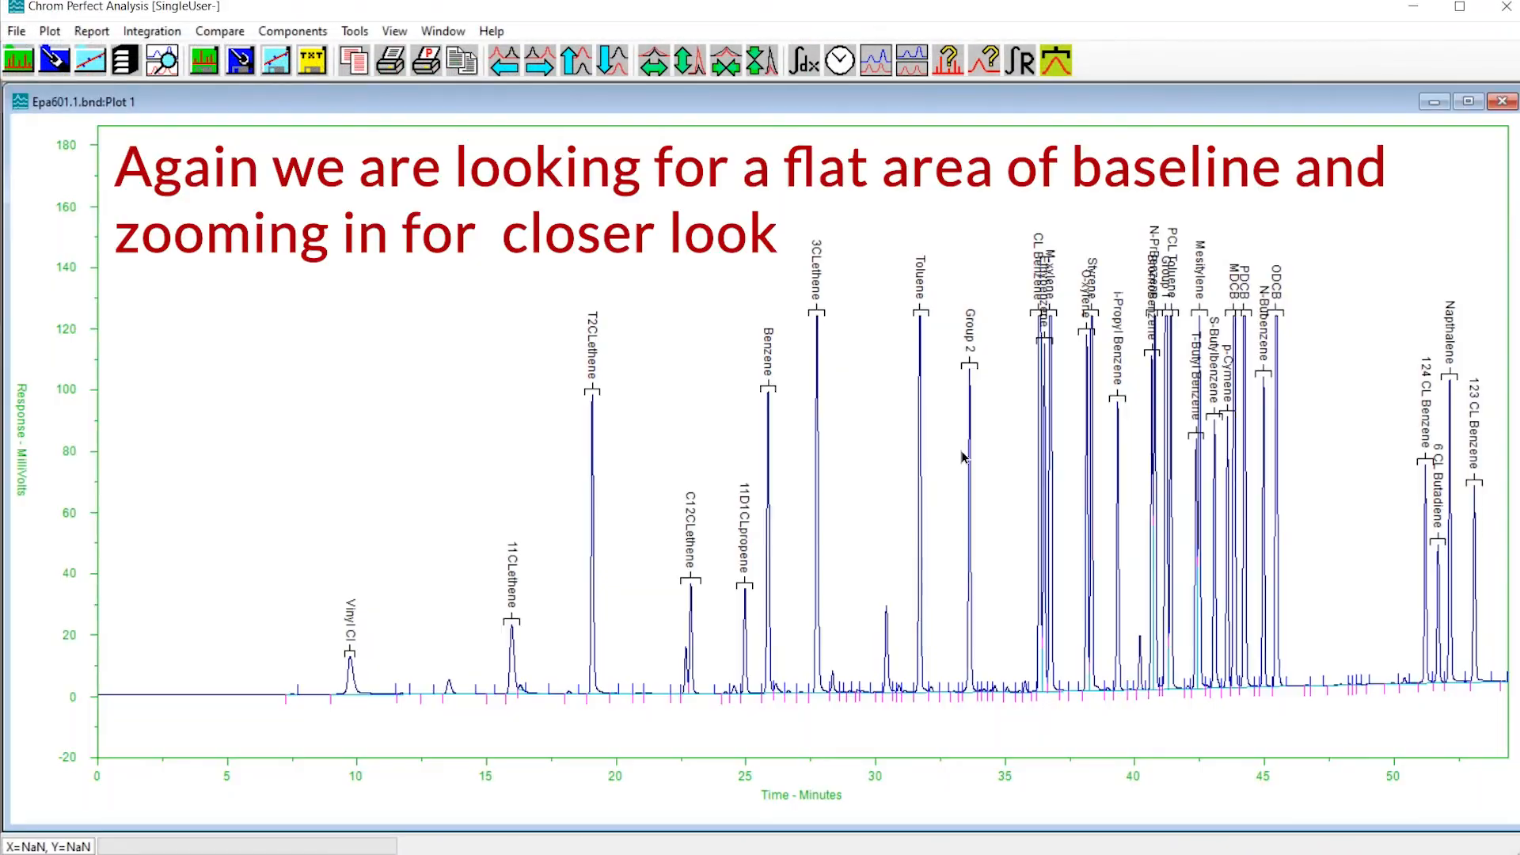
pyautogui.moveTo(158, 676)
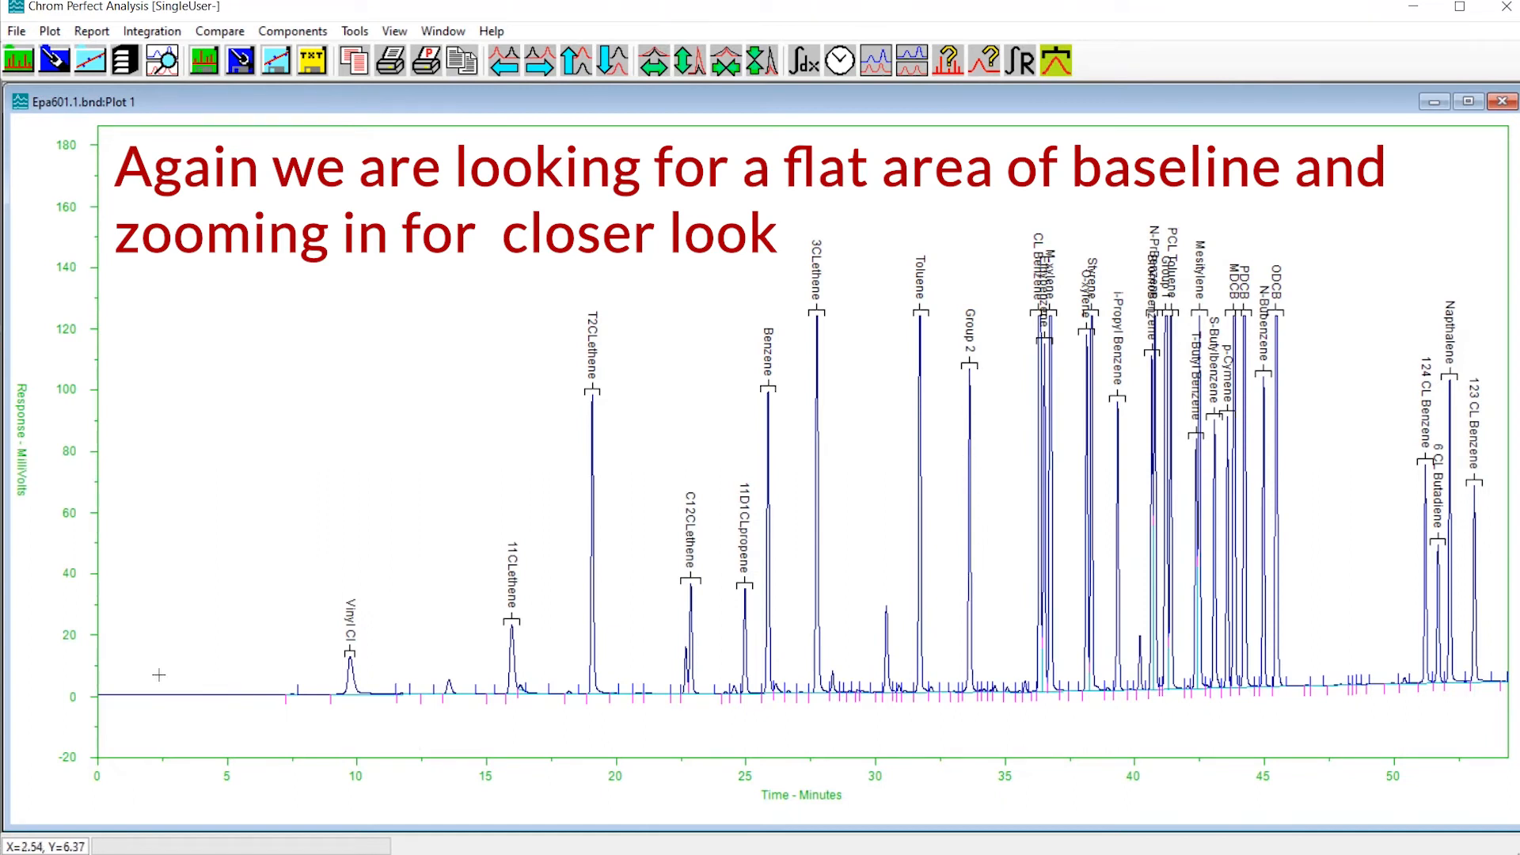
# Zoom the Epa601.1 plot onto the flat baseline from about 2 to 22 minutes.
pyautogui.moveTo(148, 675); pyautogui.dragTo(679, 725)
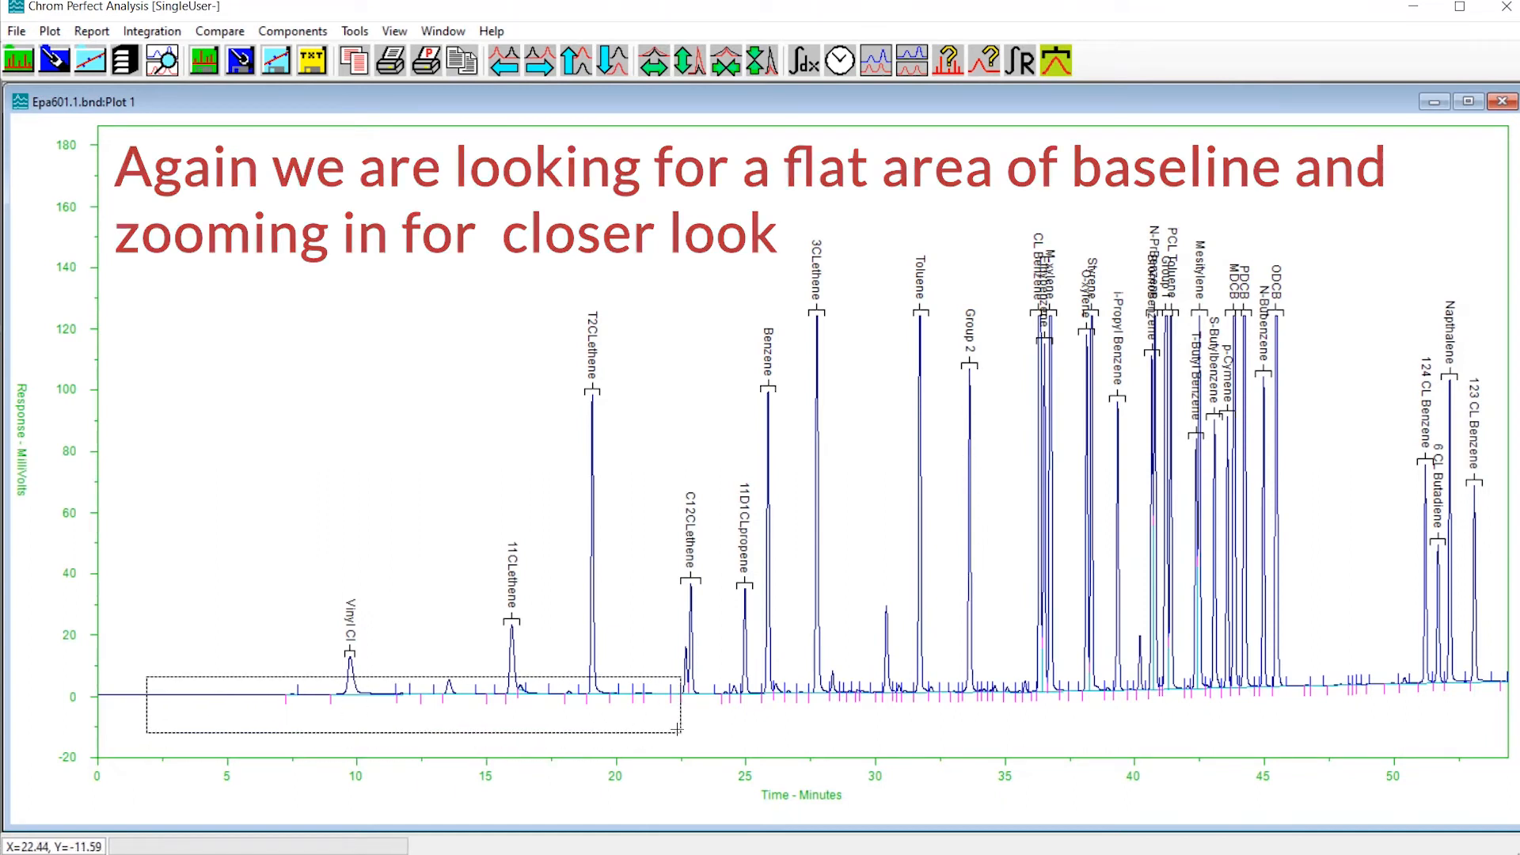
pyautogui.moveTo(147, 676); pyautogui.dragTo(678, 734)
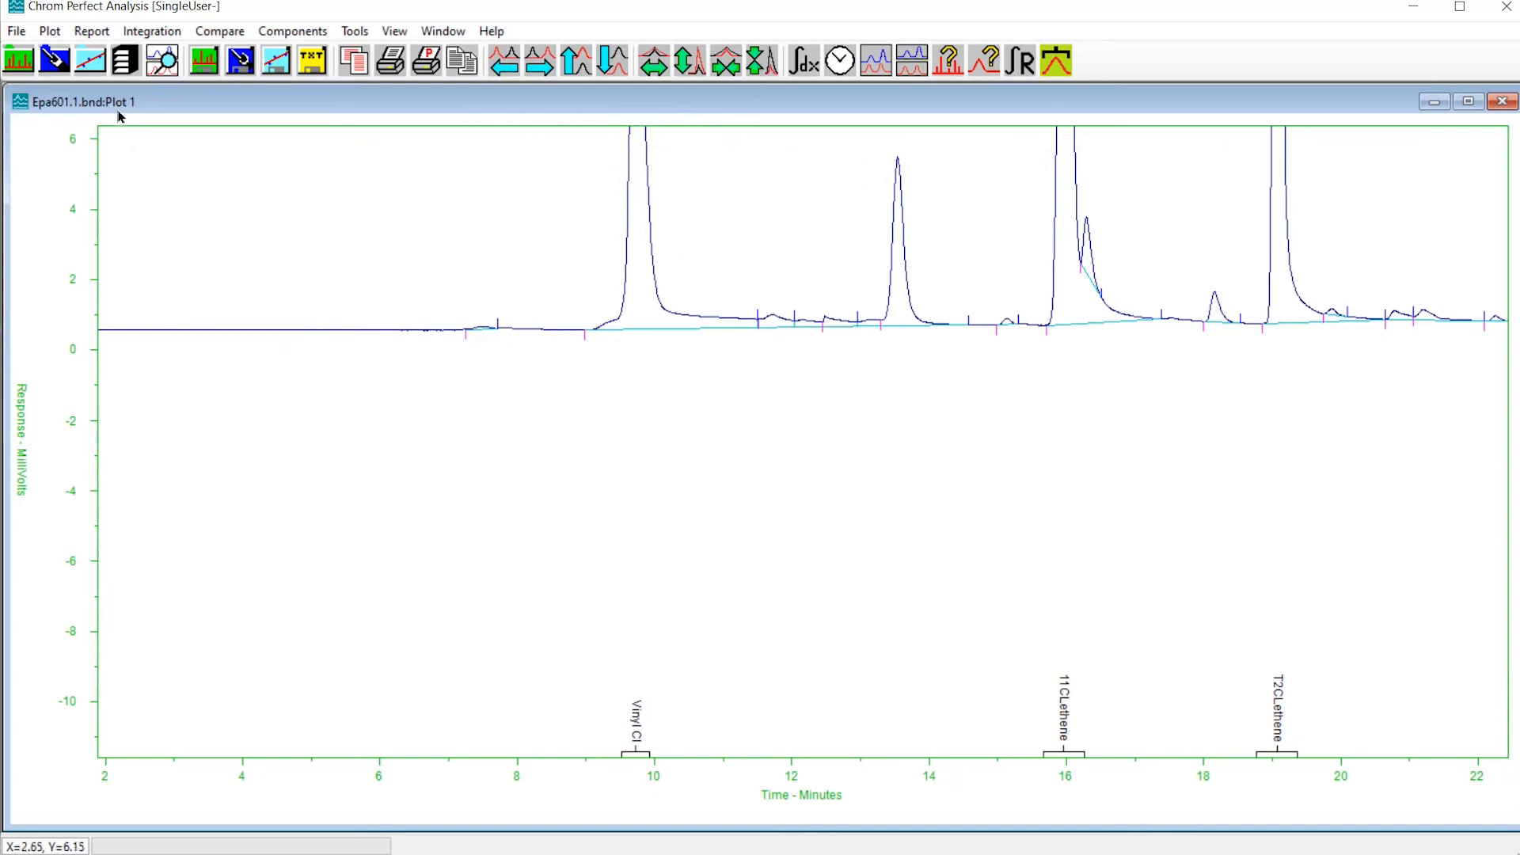
# Measure noise on the expanded baseline: 1.369 µV RMS, suggested threshold -4.547.
pyautogui.click(48, 30)
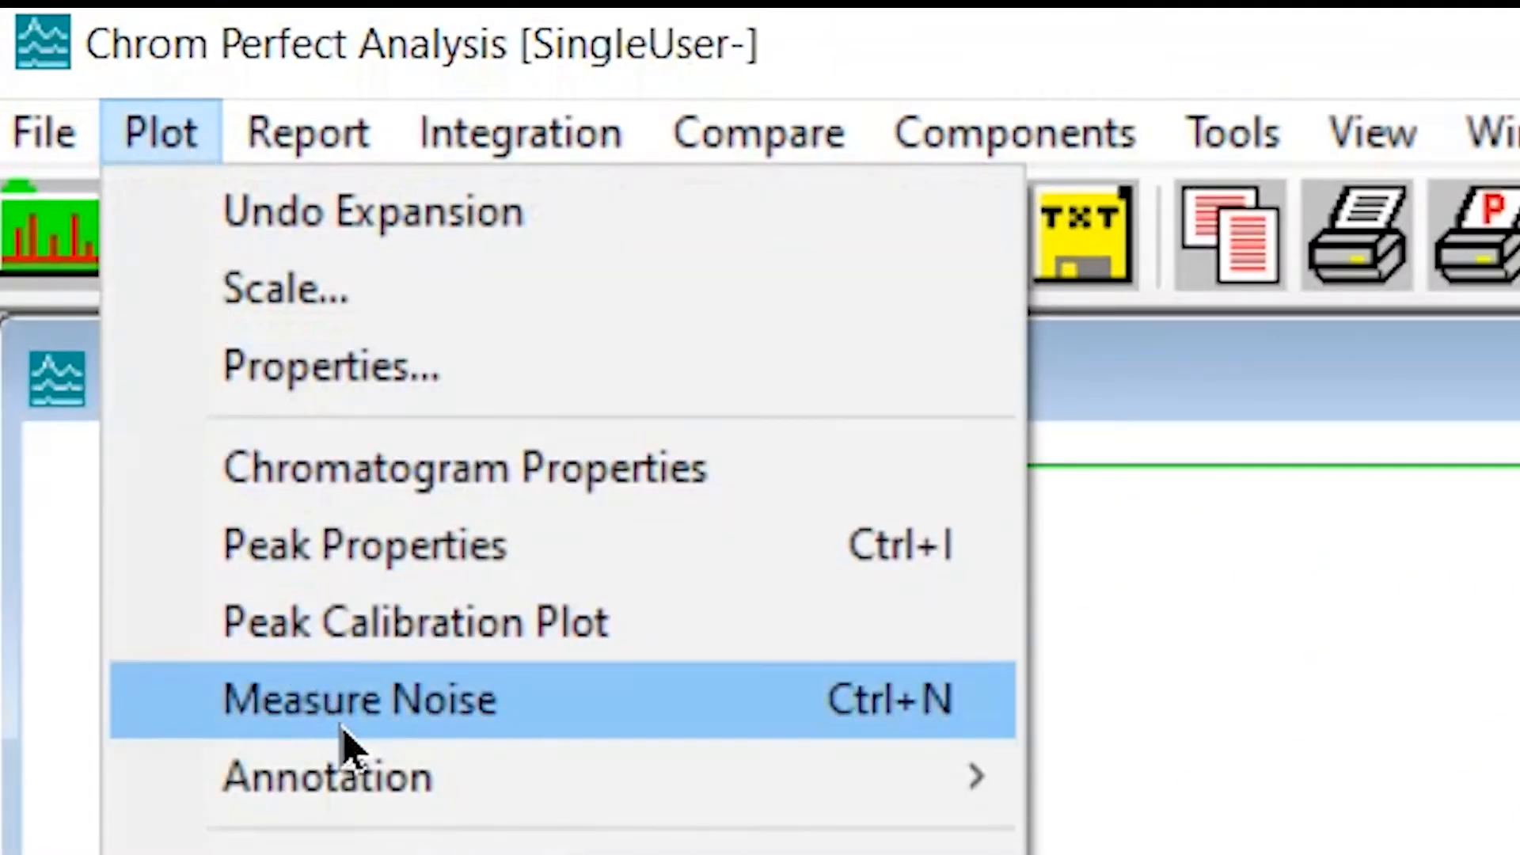
pyautogui.click(359, 699)
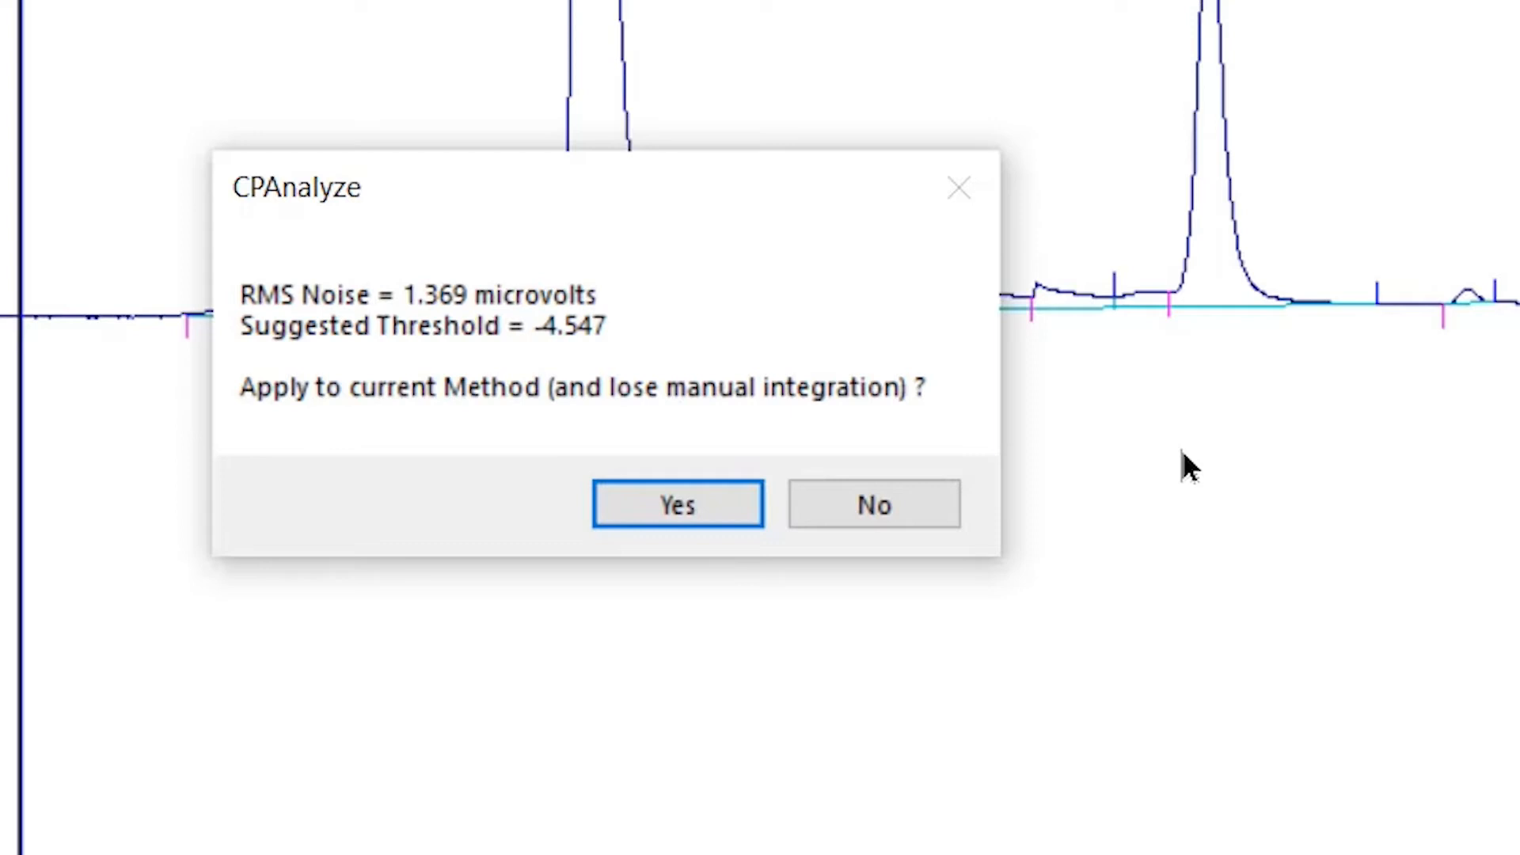
pyautogui.click(677, 505)
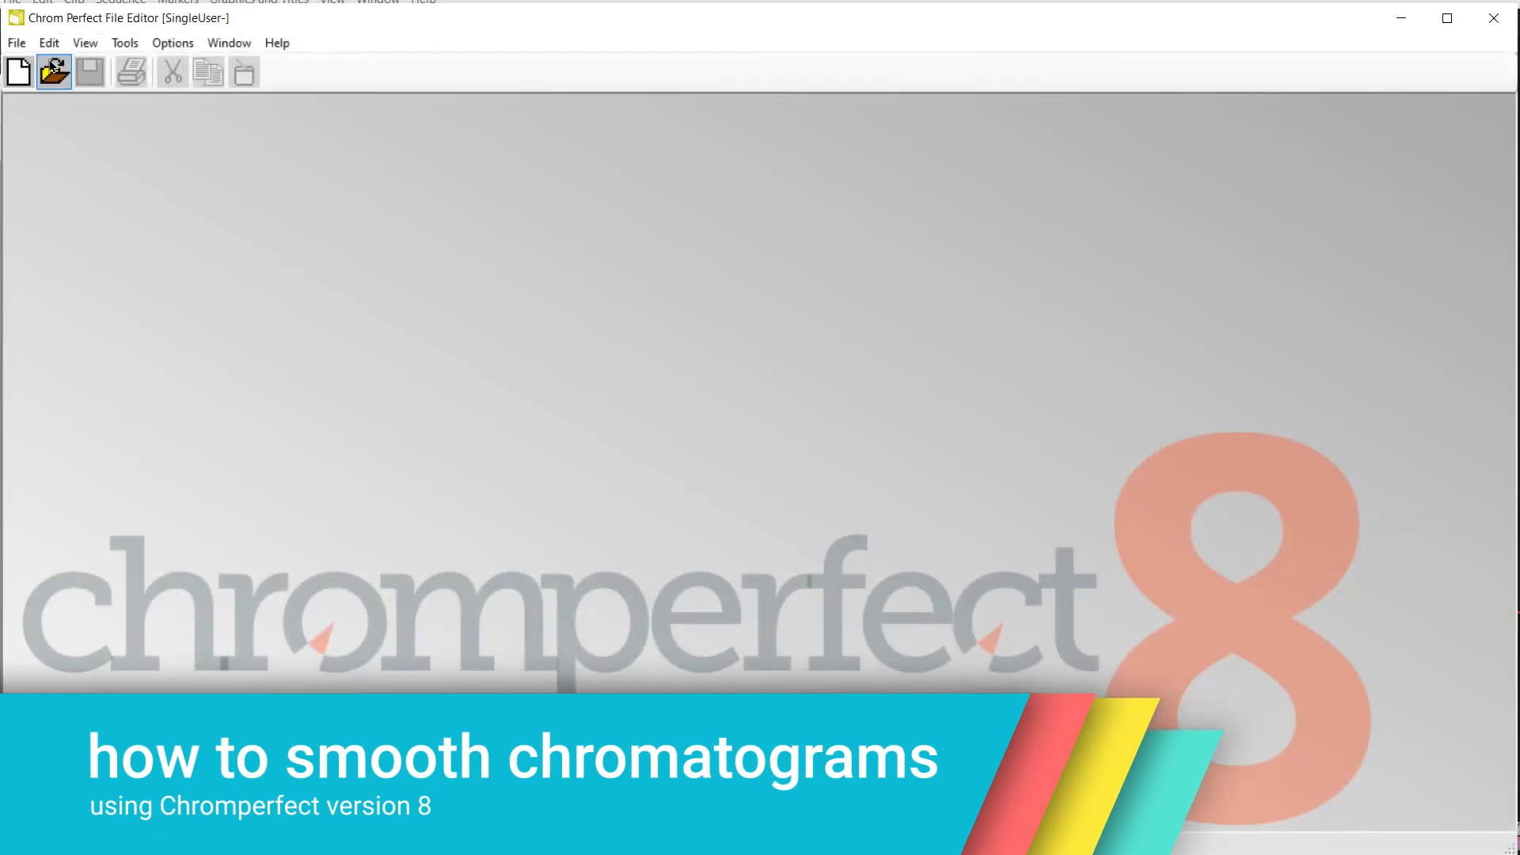
# Smooth the raw data file with triangular 3-second smoothing.
pyautogui.click(53, 70)
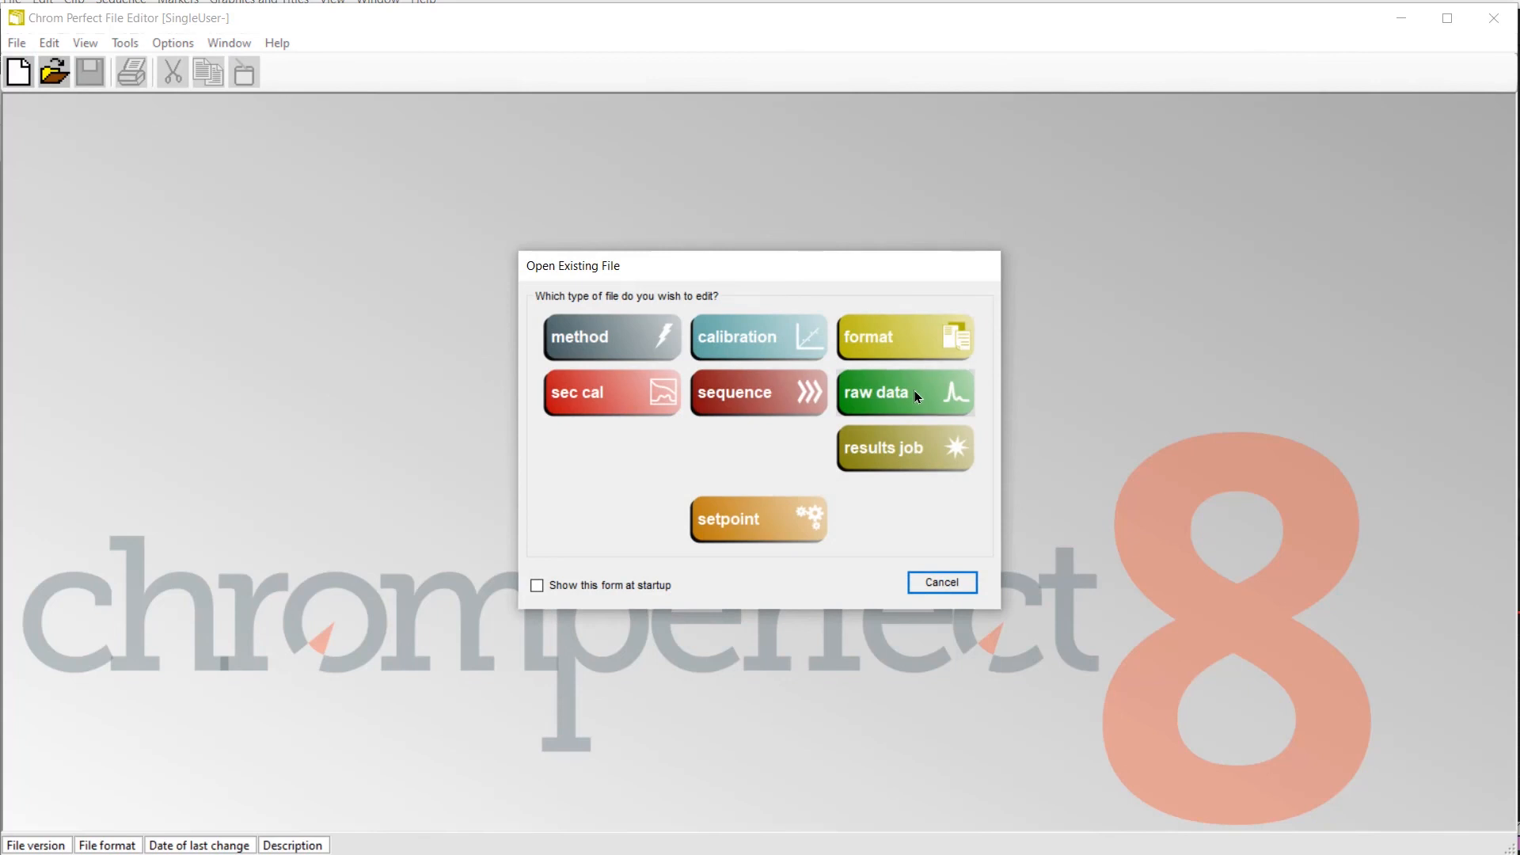
pyautogui.click(902, 392)
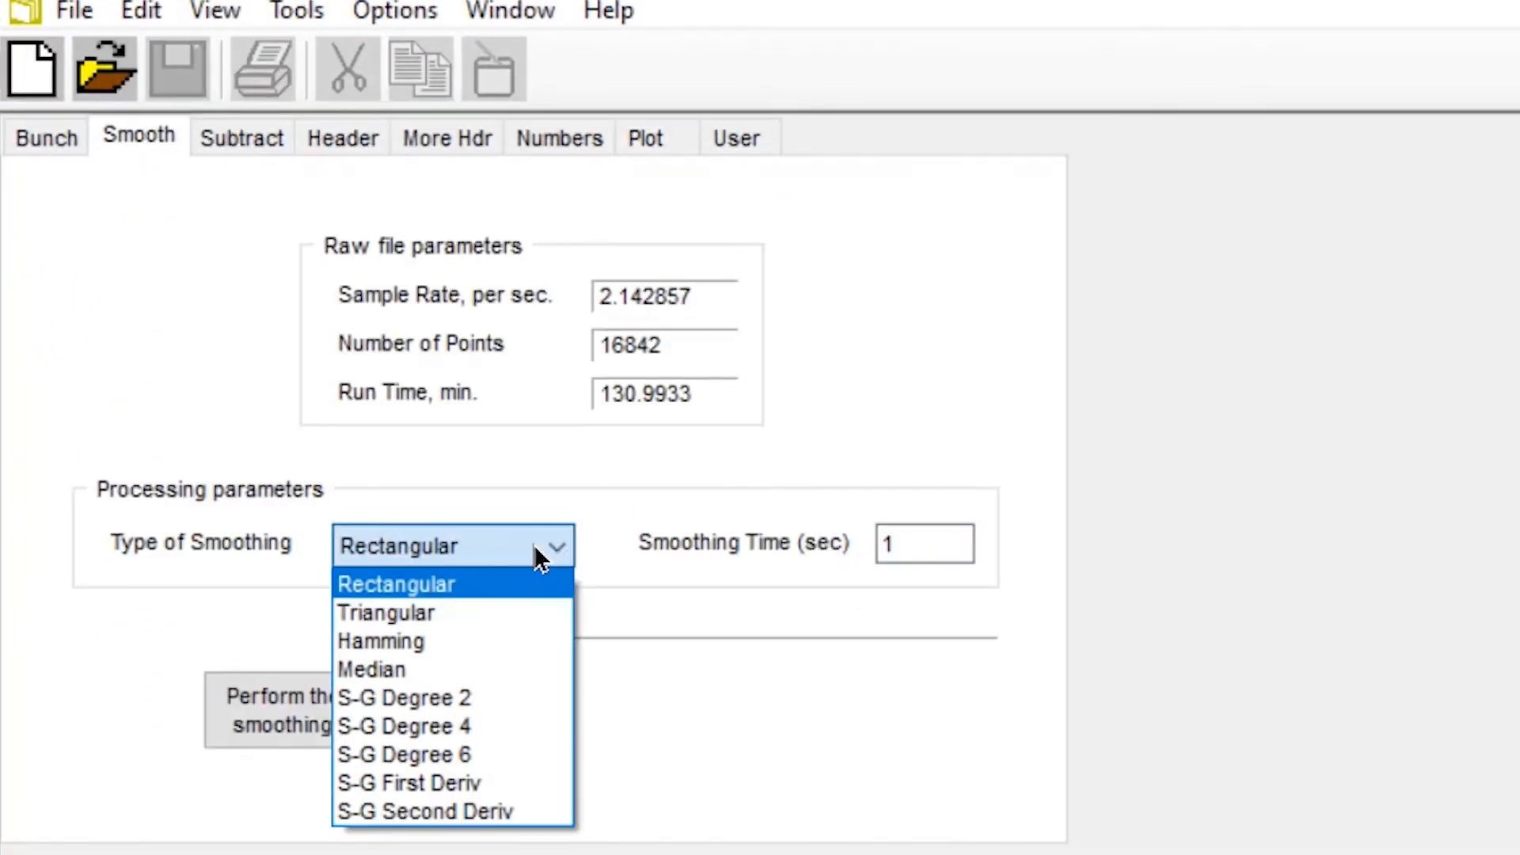
pyautogui.click(384, 612)
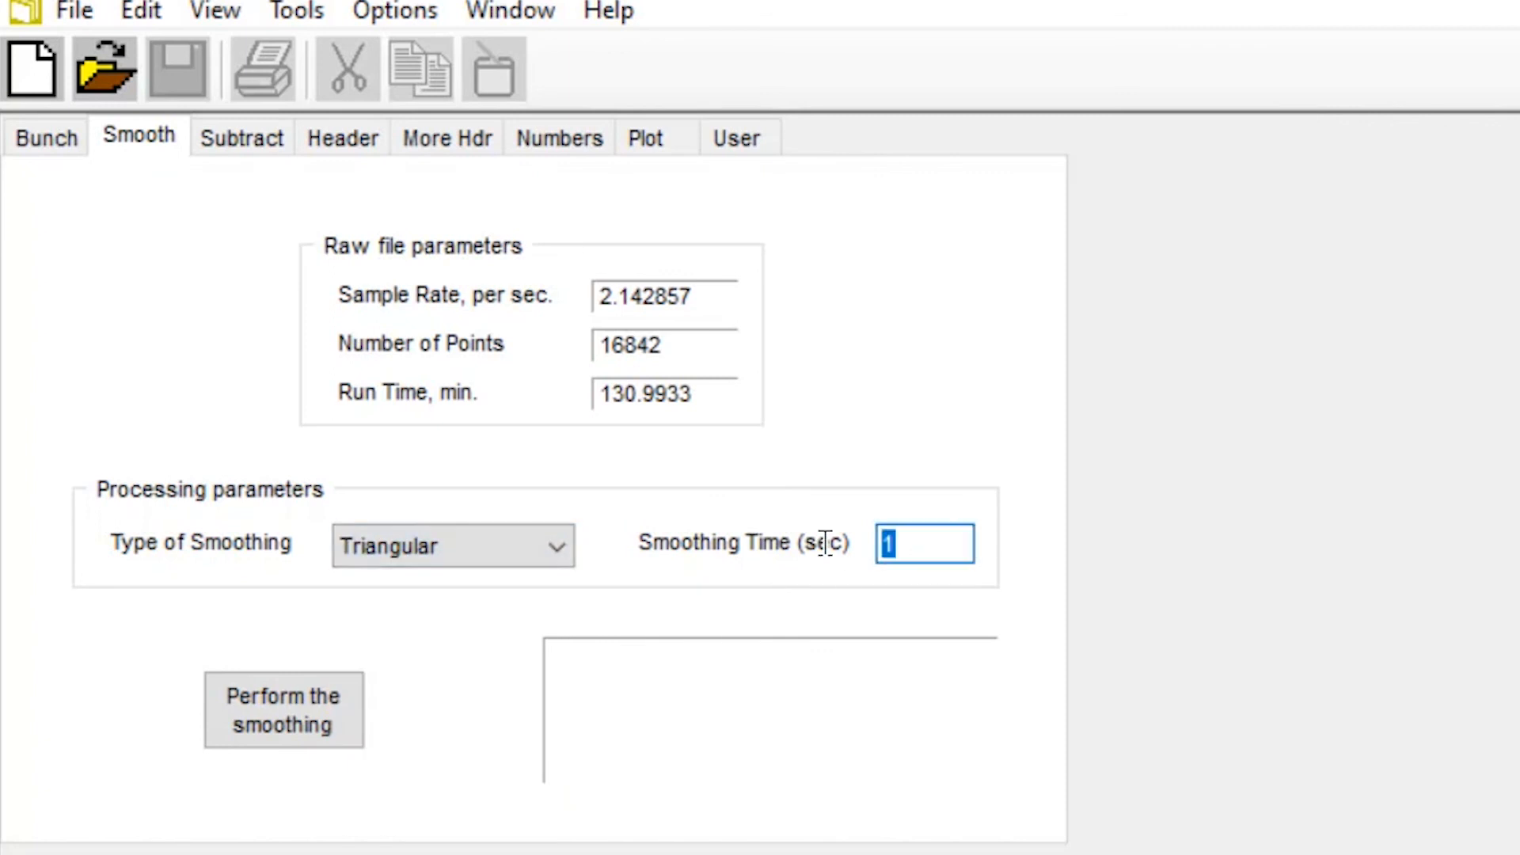
pyautogui.click(285, 709)
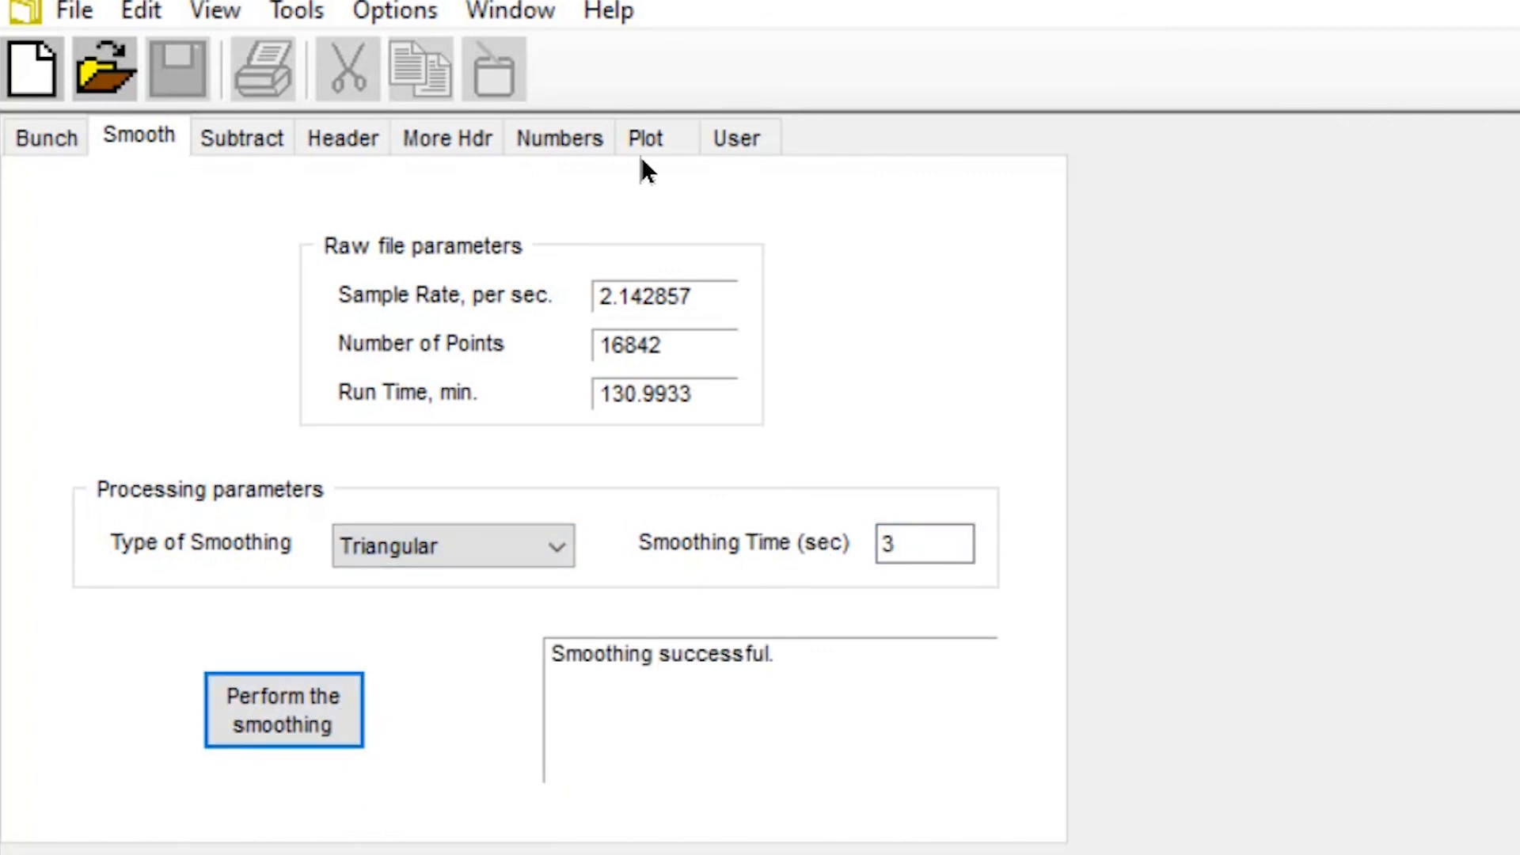
# Plot the smoothed trace and zoom into the 40–51 minute peaks and baseline.
pyautogui.click(643, 138)
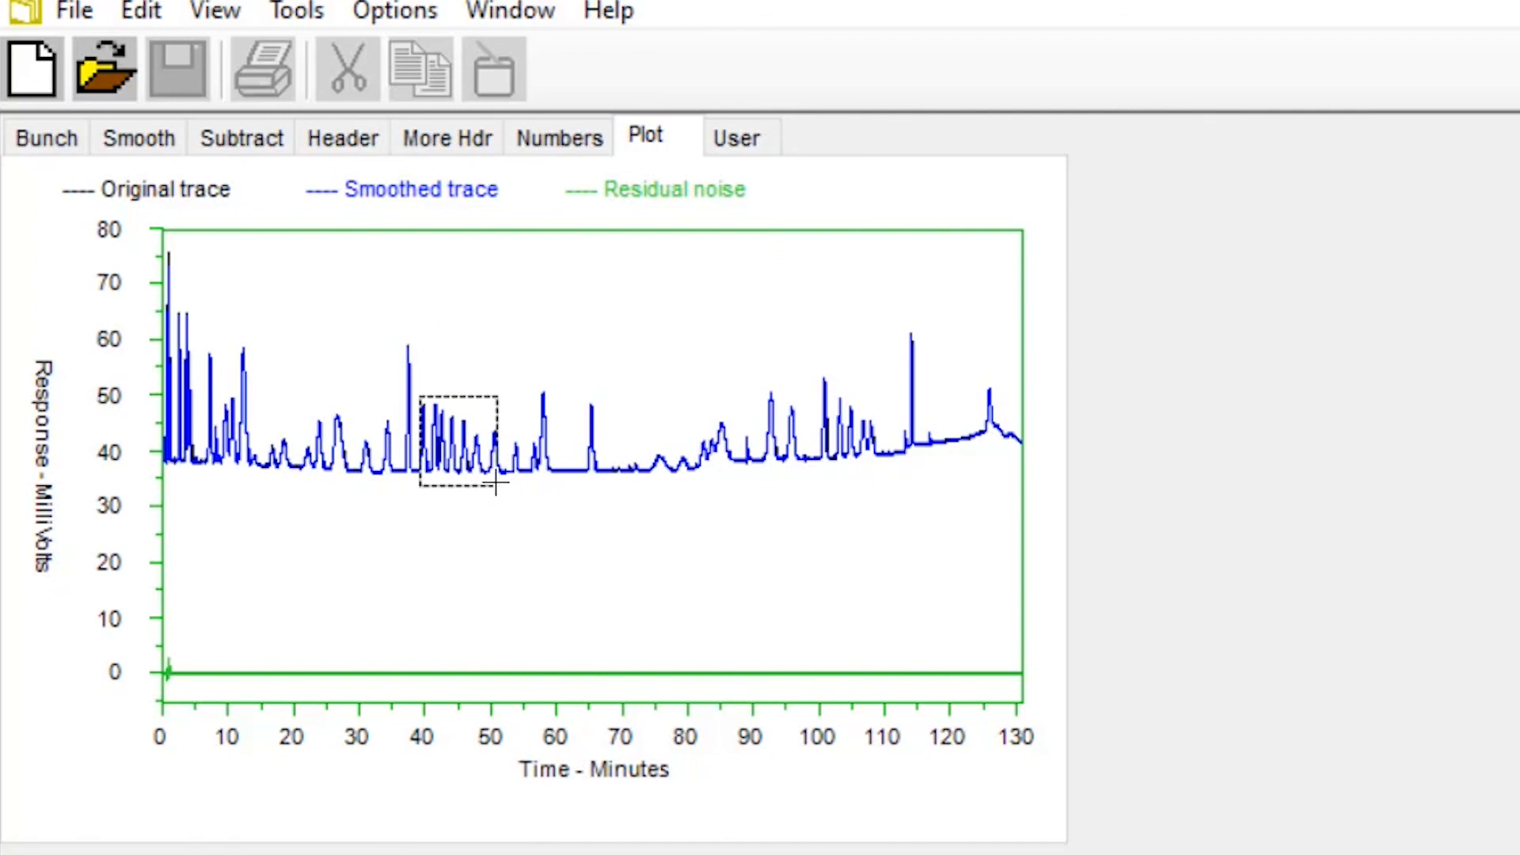
pyautogui.moveTo(424, 398); pyautogui.dragTo(494, 490)
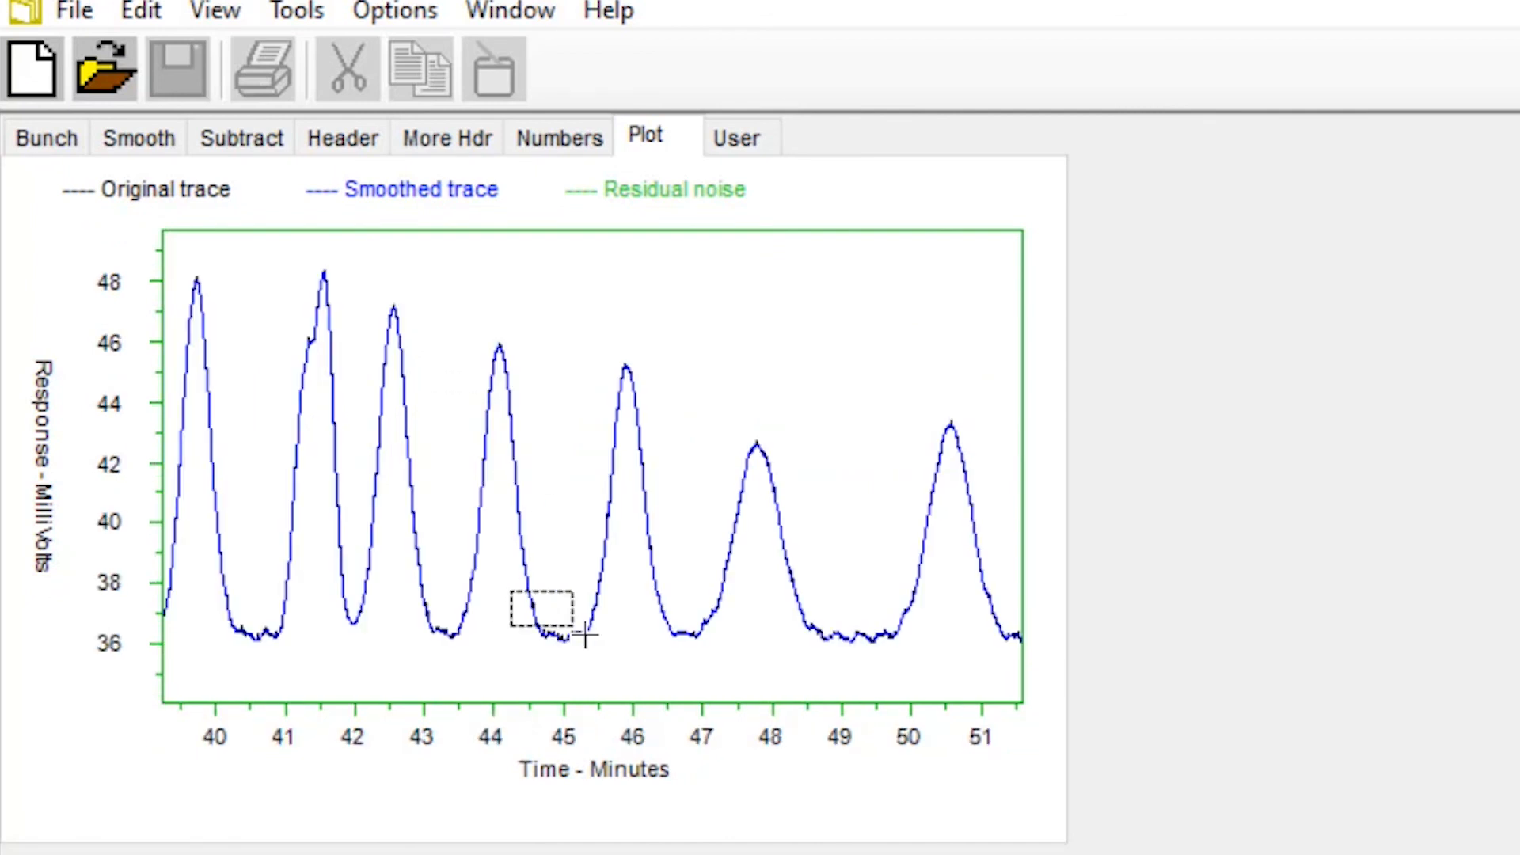
pyautogui.moveTo(509, 587); pyautogui.dragTo(577, 635)
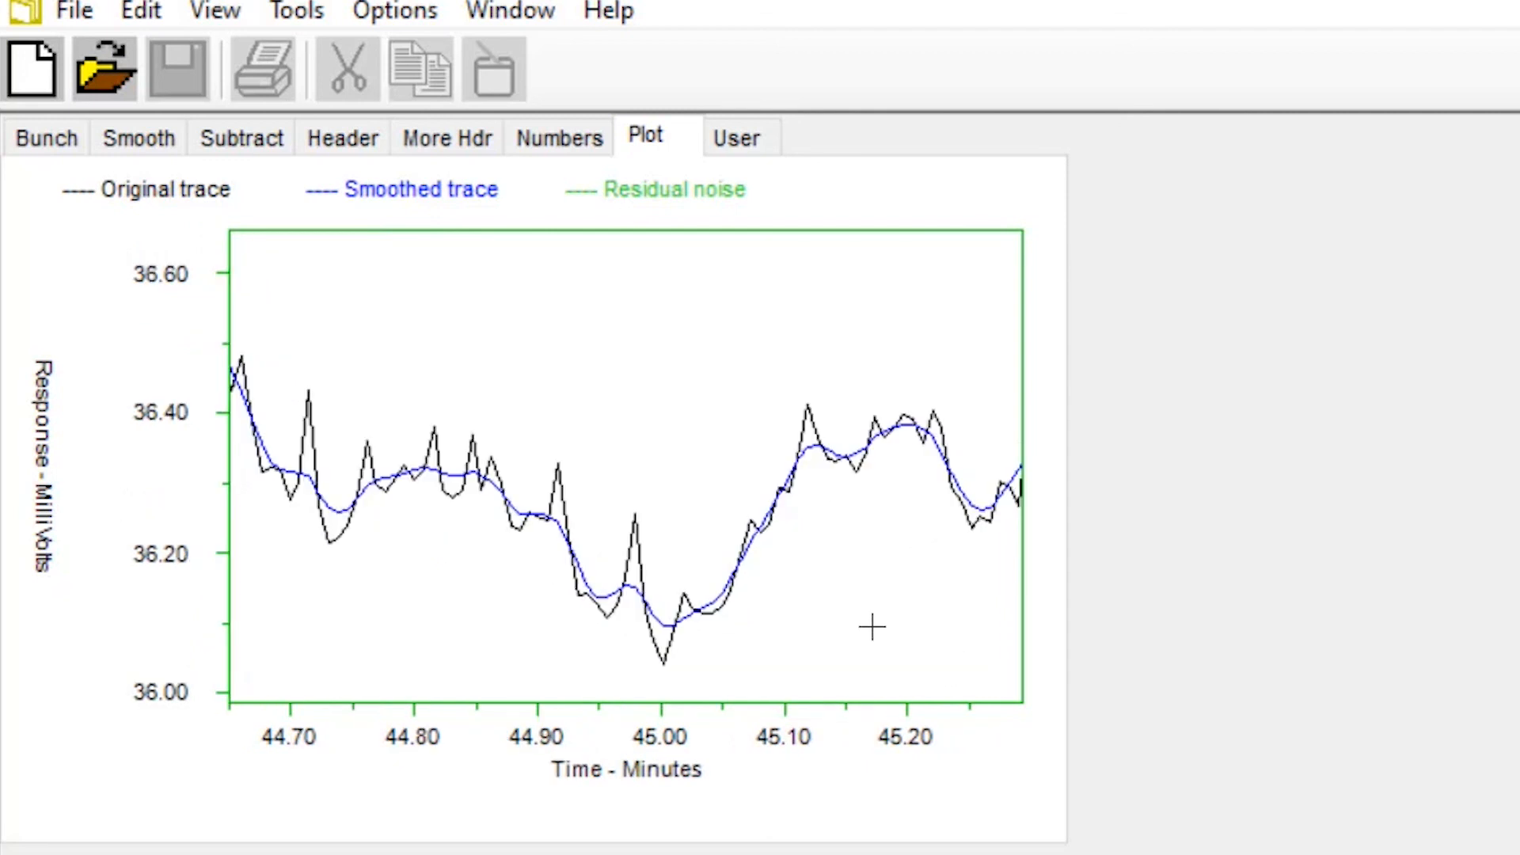
pyautogui.moveTo(592, 285)
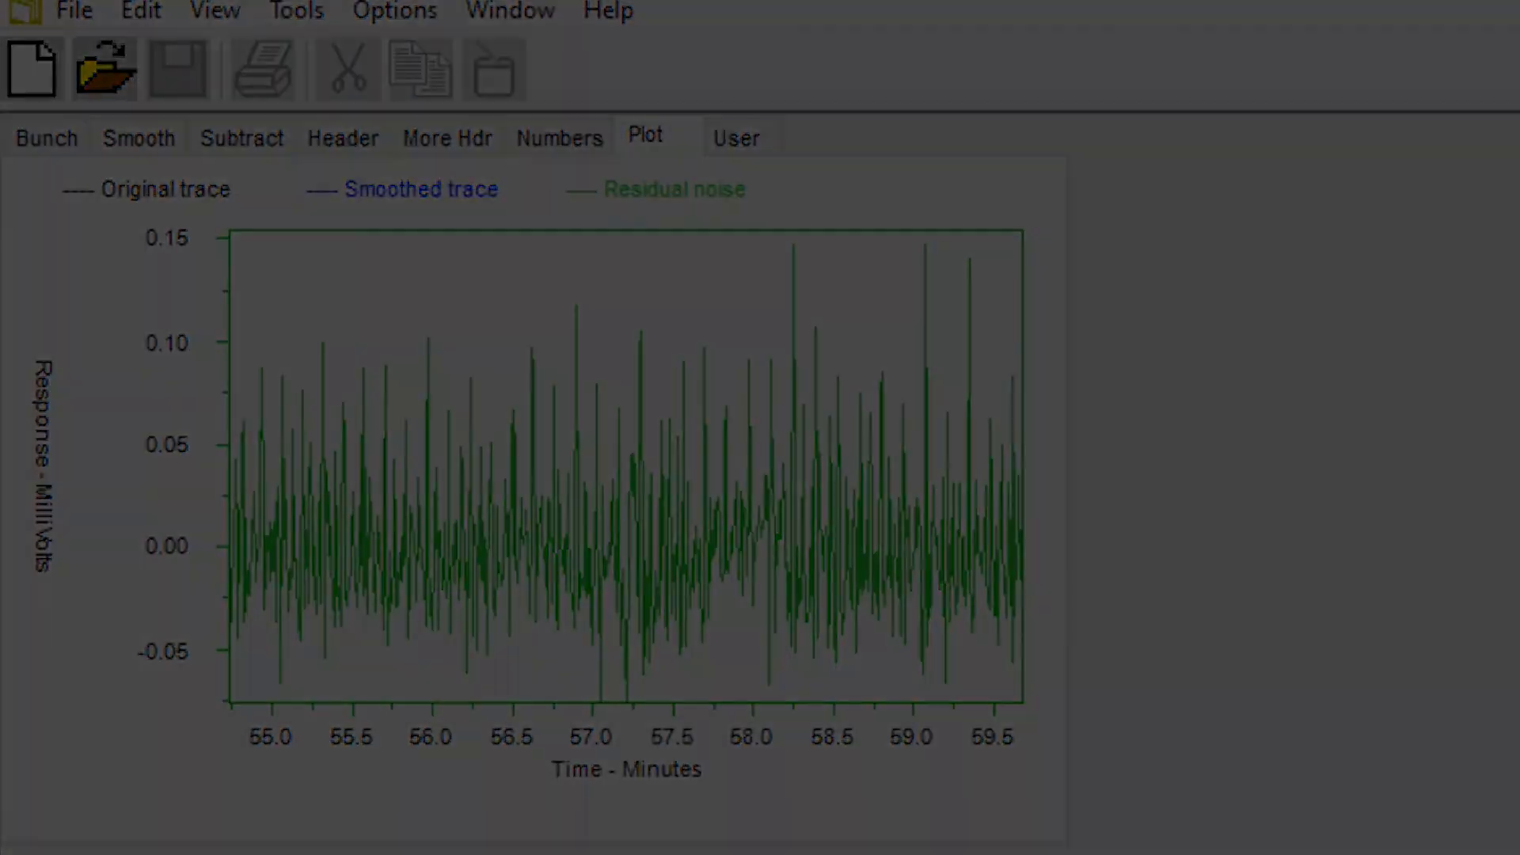
# Open Bsa.met and set its smoothing to Rectangular with a 3-second smoothing time.
pyautogui.click(102, 69)
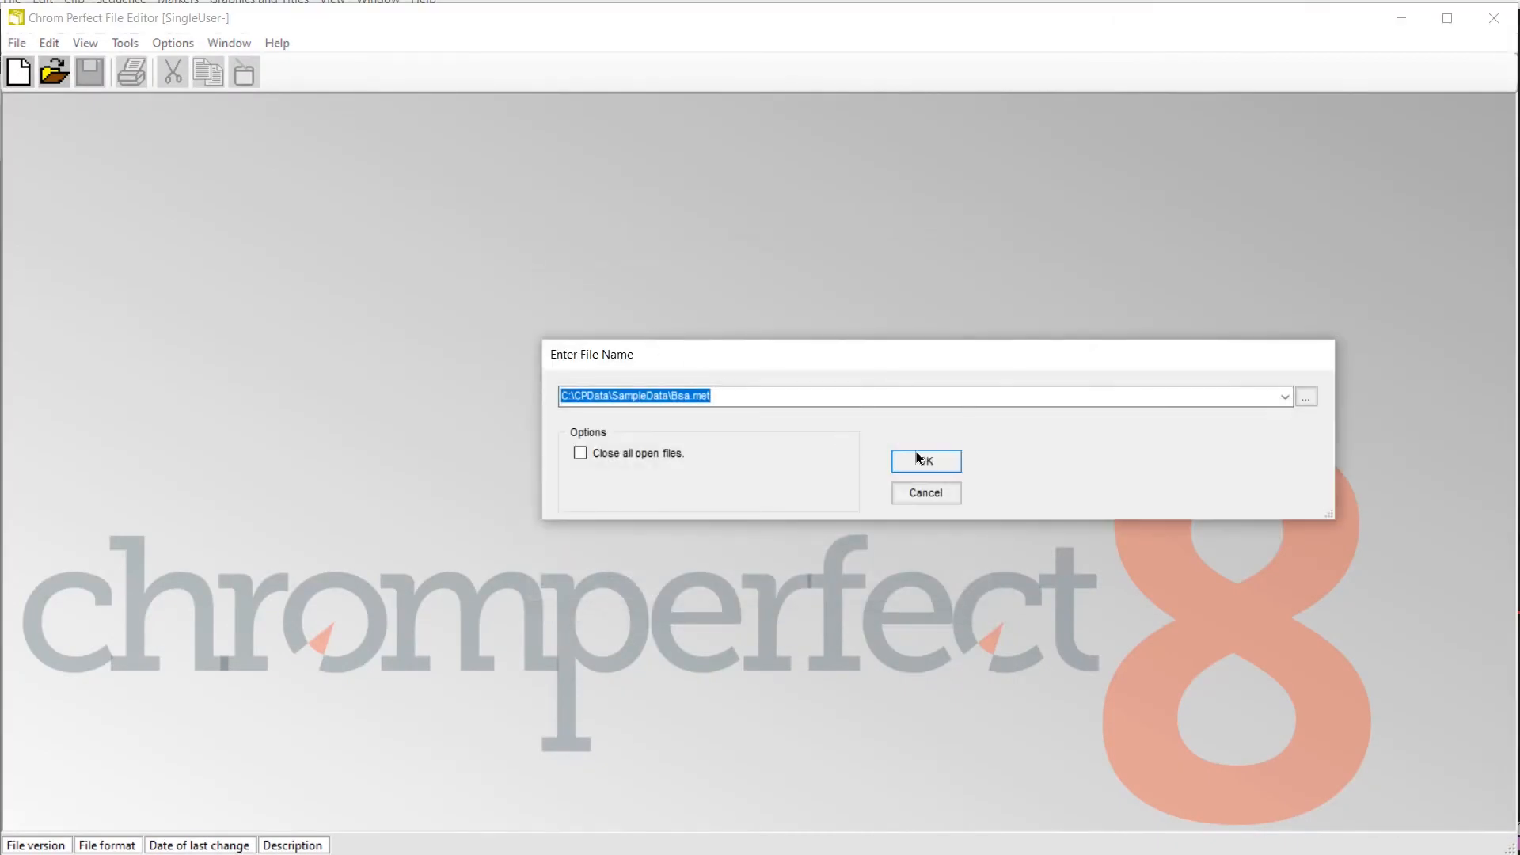
pyautogui.click(923, 460)
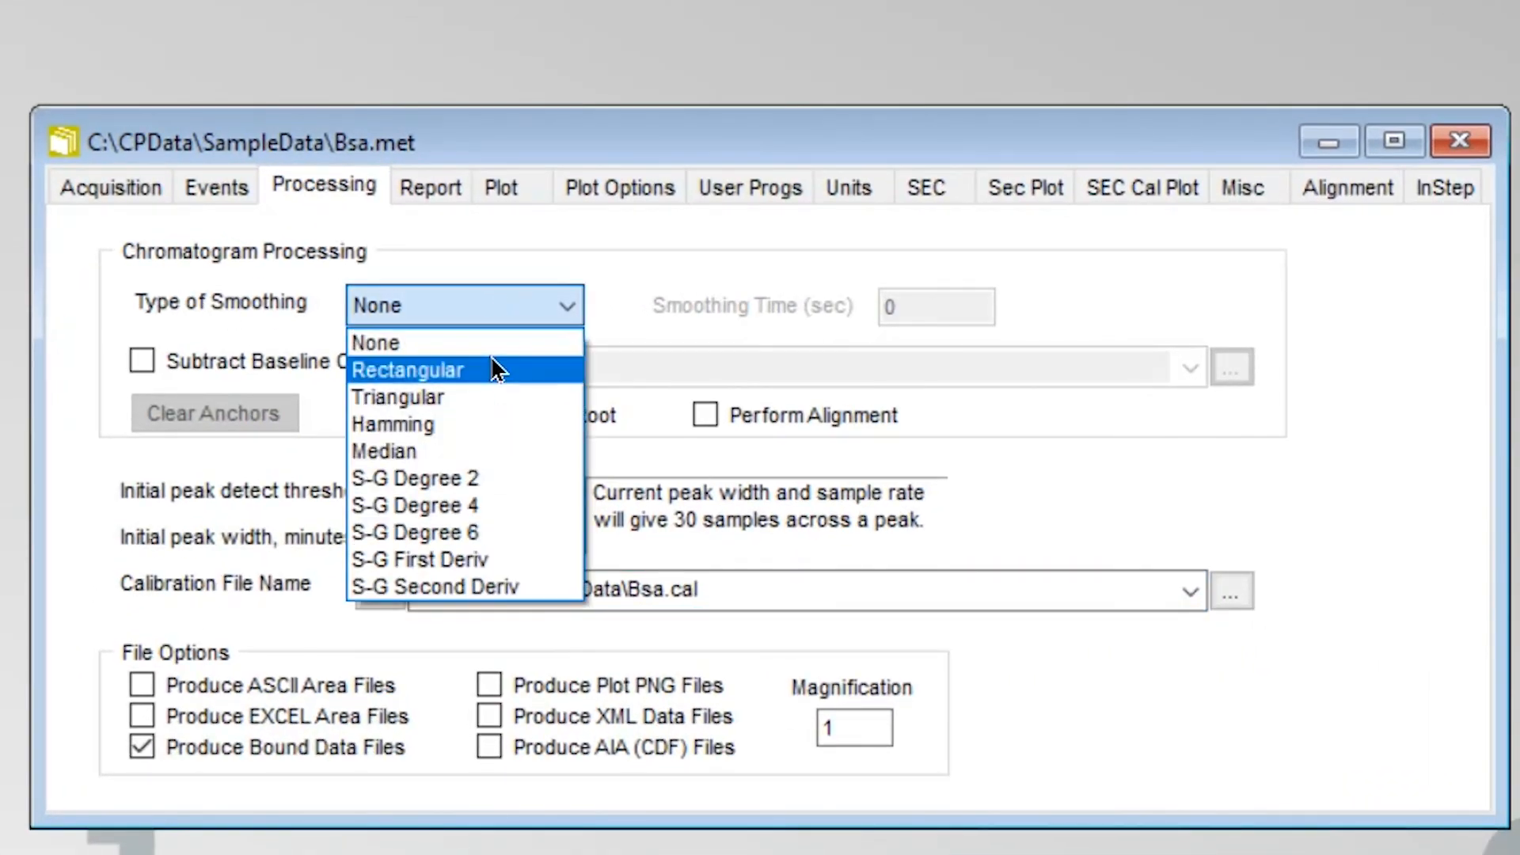
pyautogui.click(407, 370)
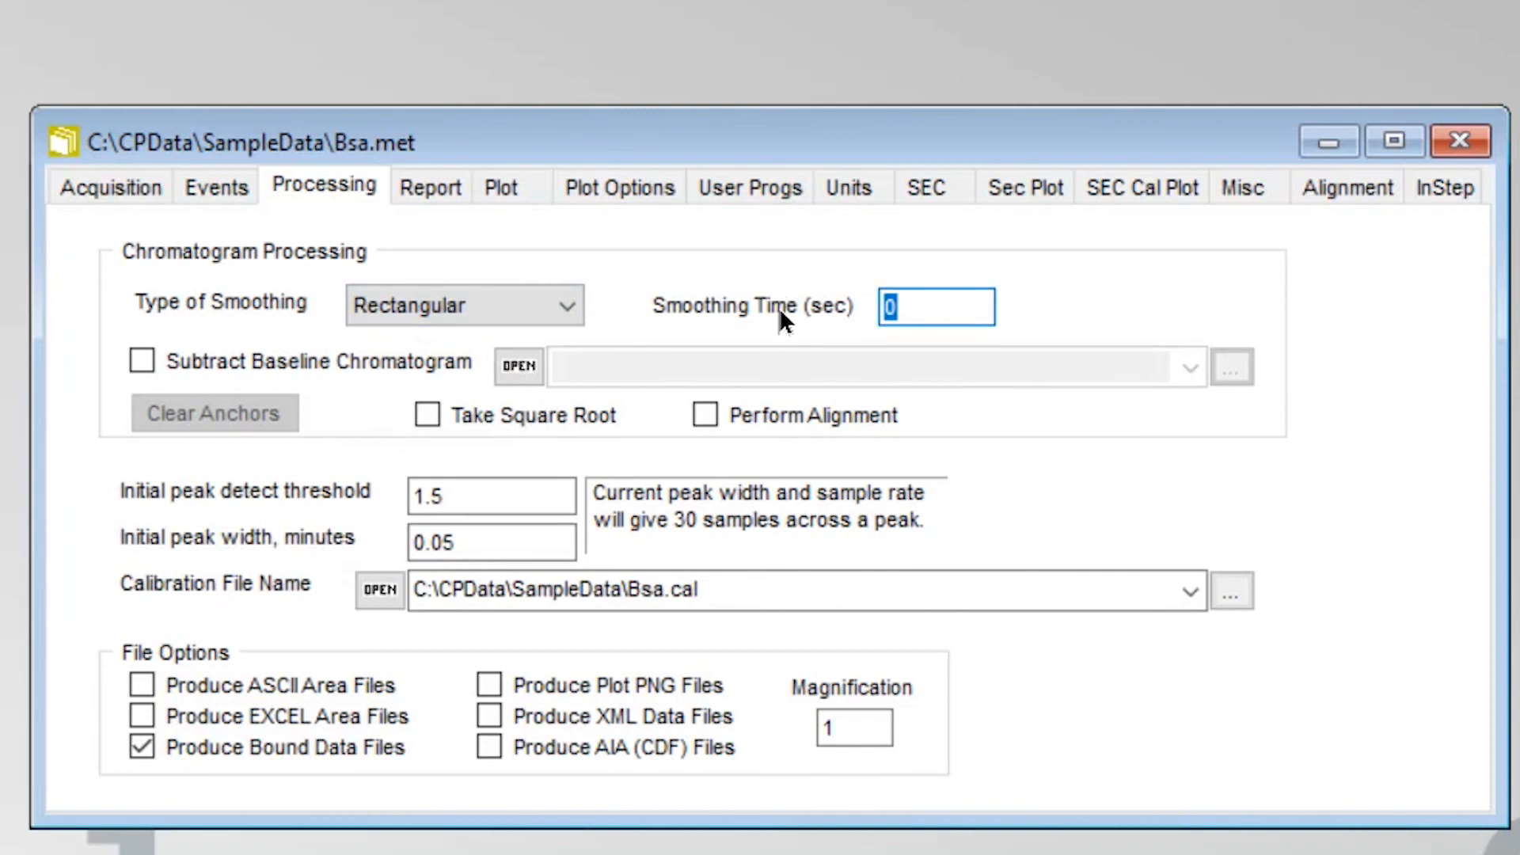
pyautogui.write('3')
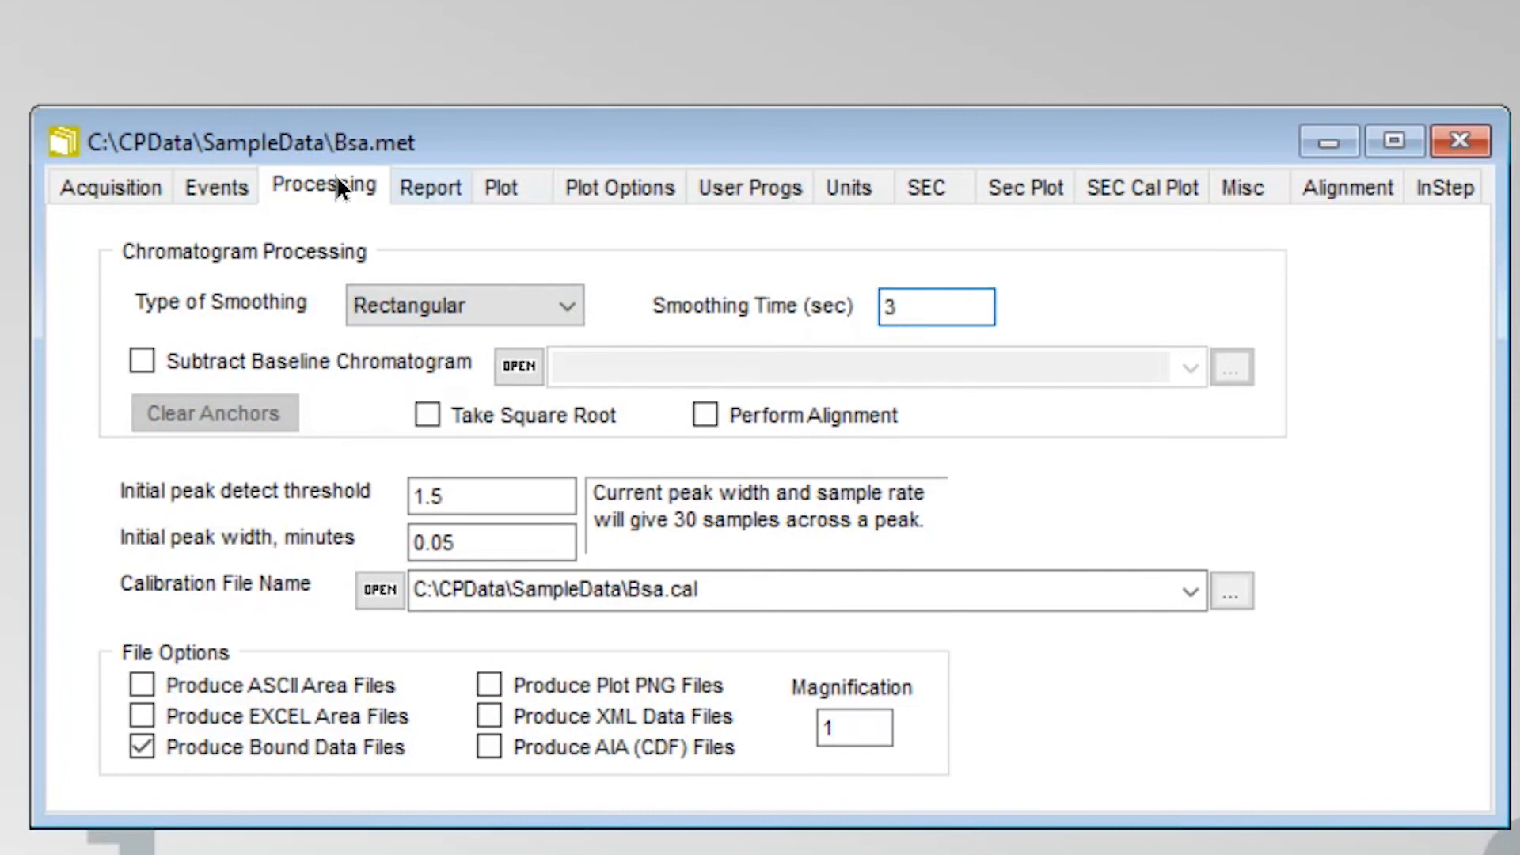